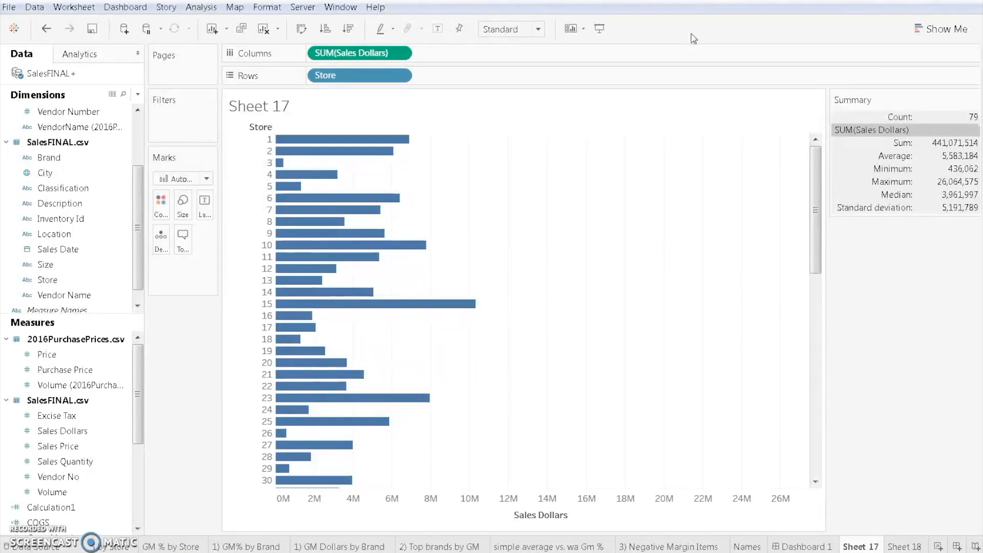
mouse_move(671, 49)
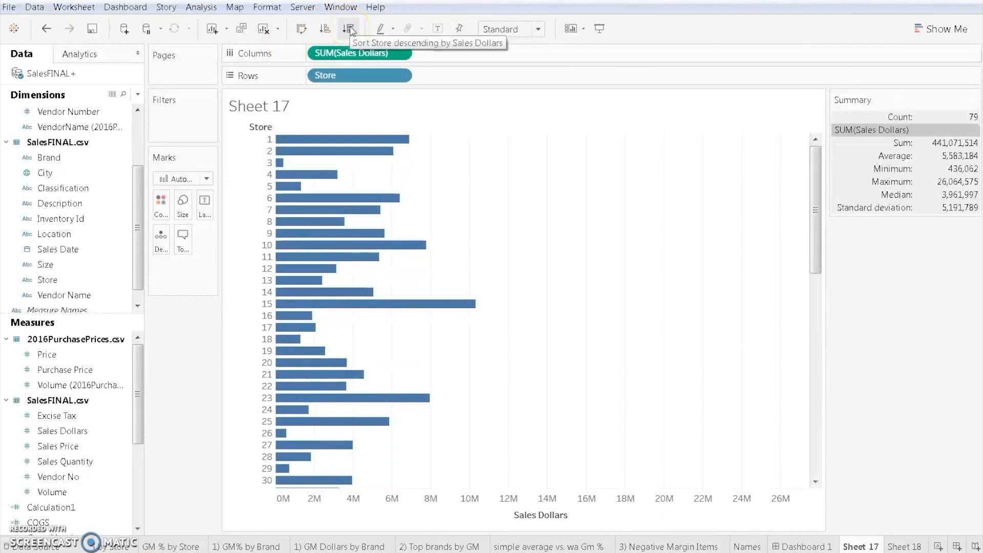
Sort the Store bars descending by Sales Dollars so store 76 leads
click(349, 28)
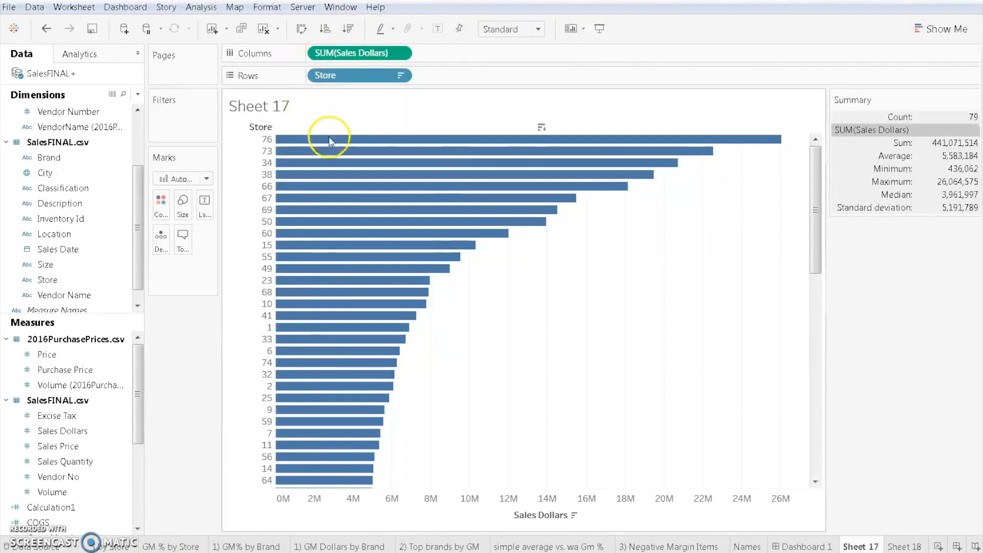
mouse_move(331, 138)
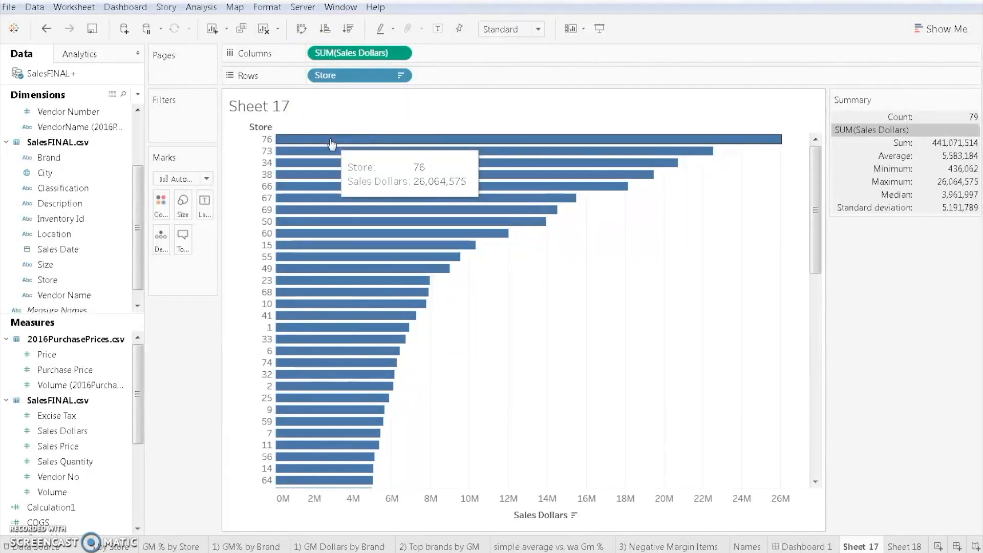
mouse_move(336, 154)
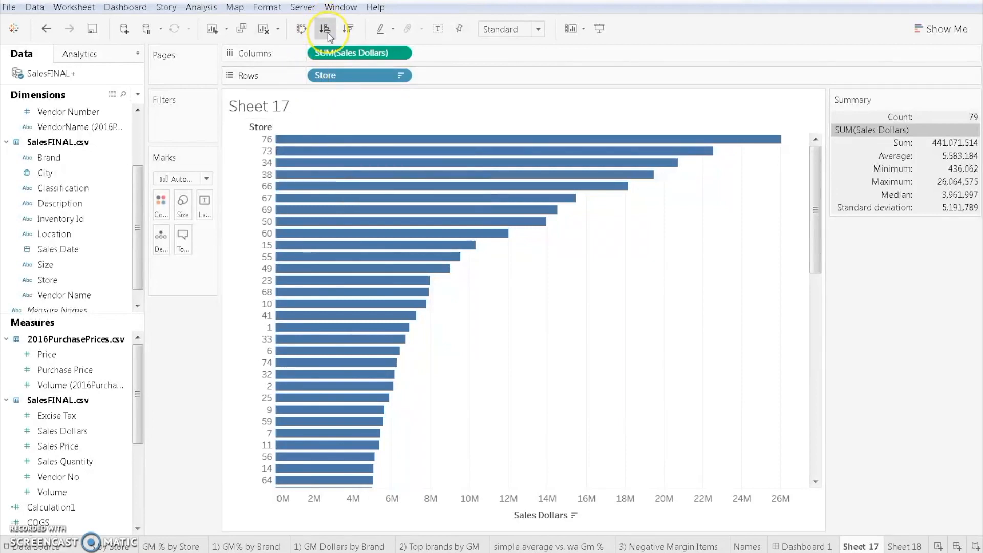
Sort the Store bars ascending by Sales Dollars so store 3 comes first
click(326, 29)
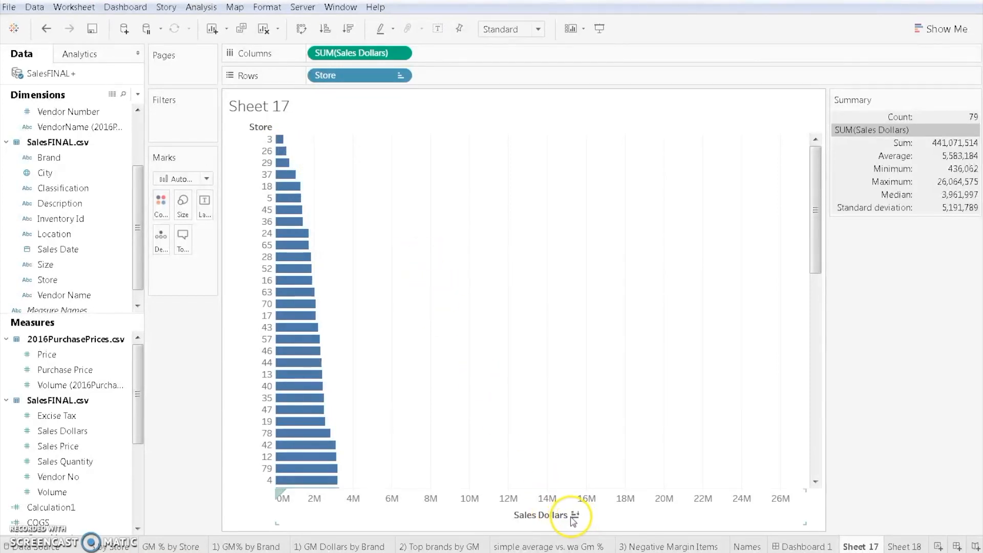
mouse_move(573, 519)
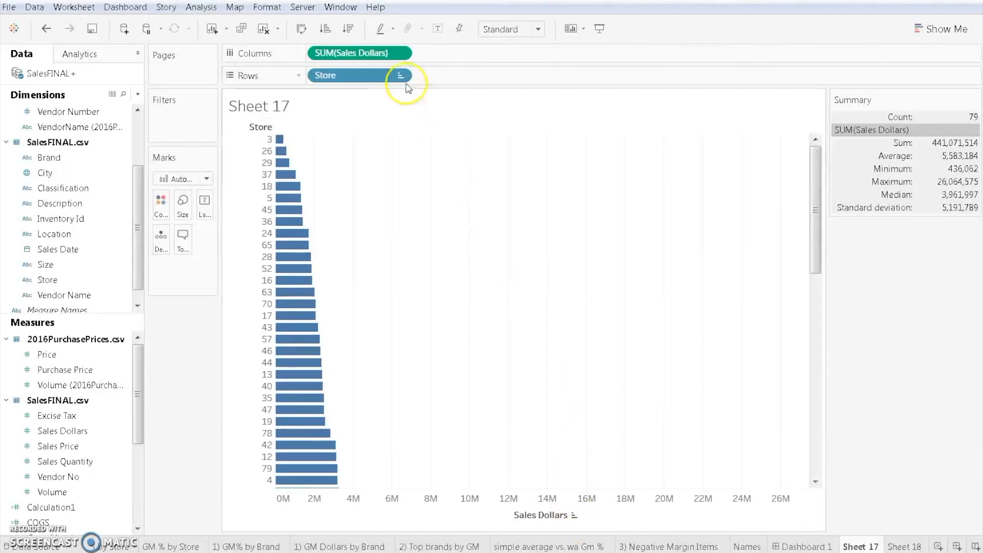
mouse_move(62, 327)
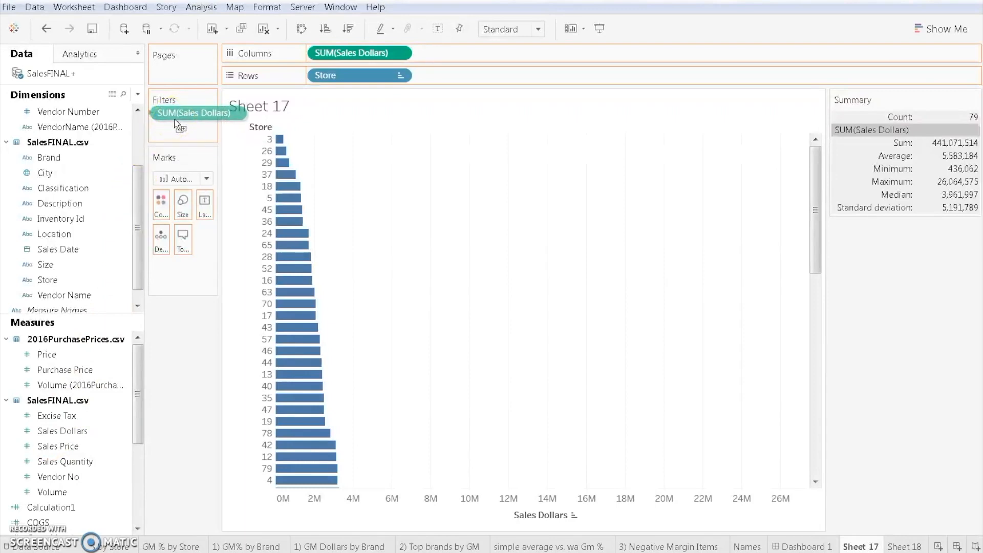
Add SUM(Sales Dollars) as an all-values filter and explore At least, At most and null options
click(194, 113)
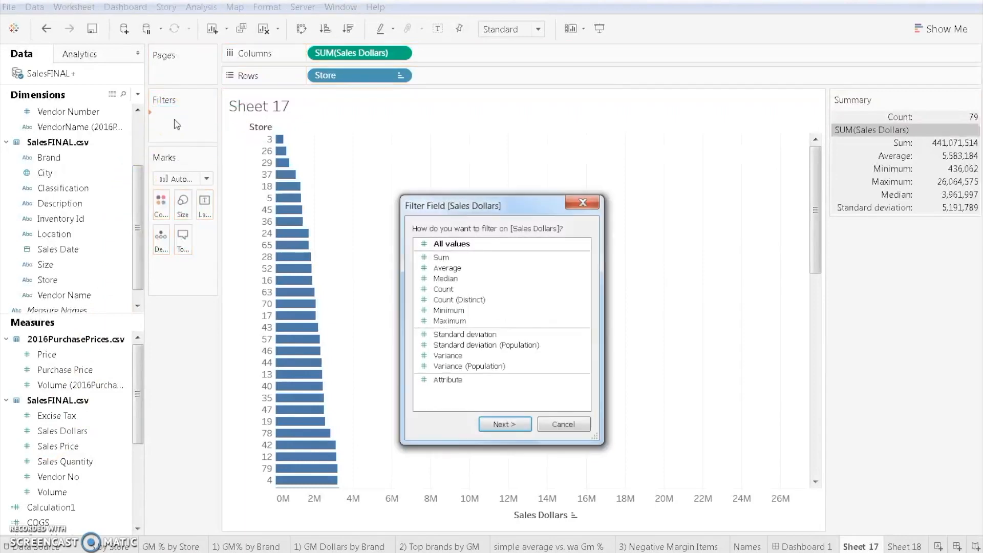
mouse_move(505, 424)
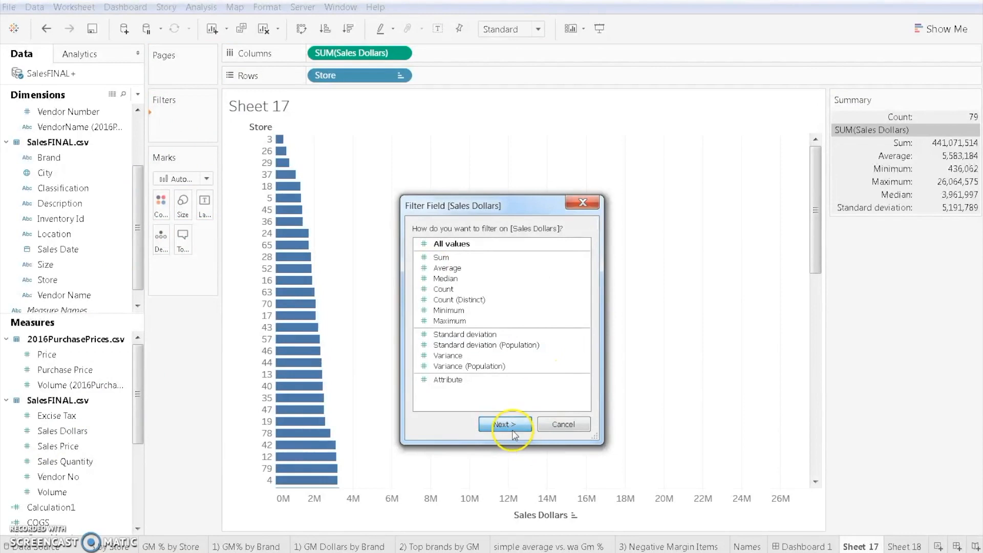
click(505, 424)
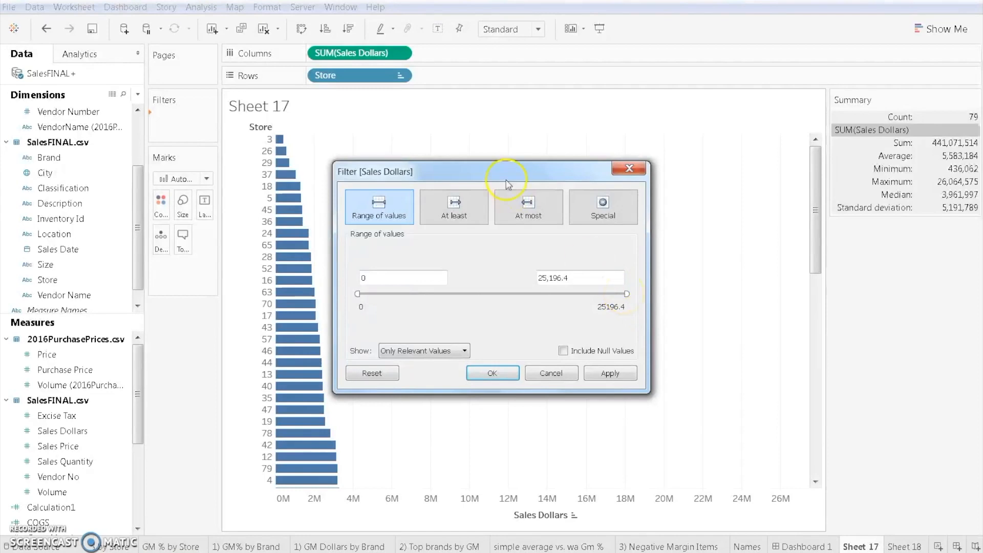
click(454, 207)
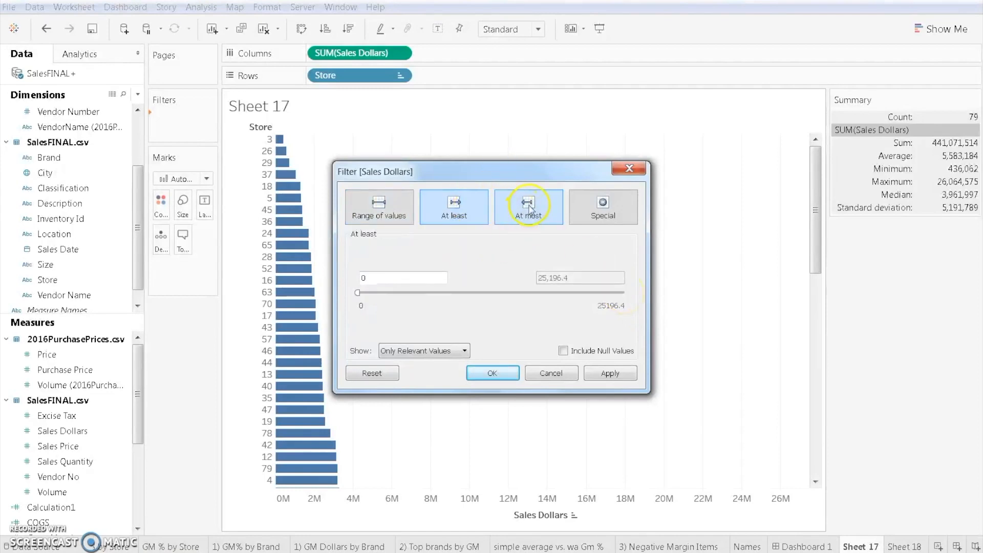
click(529, 206)
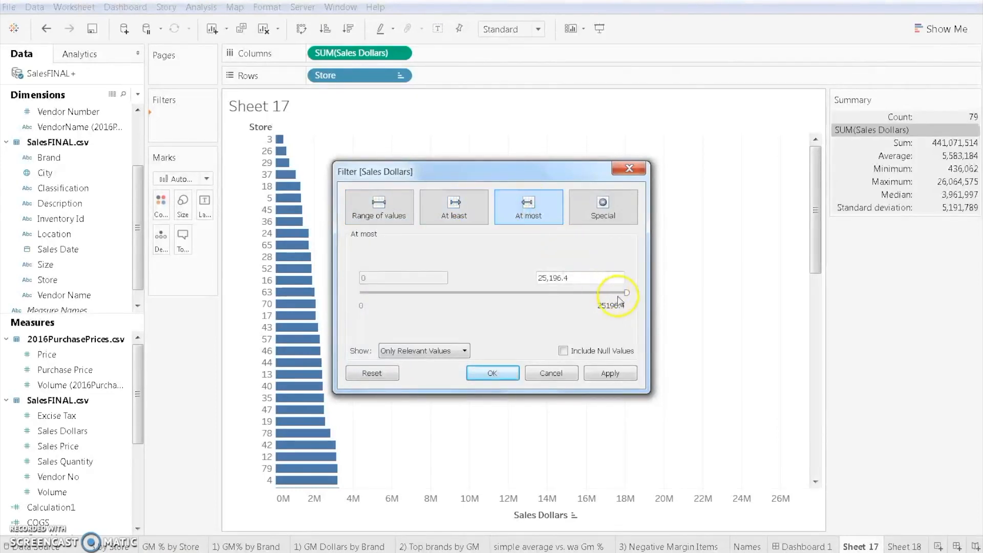
drag(626, 292, 586, 292)
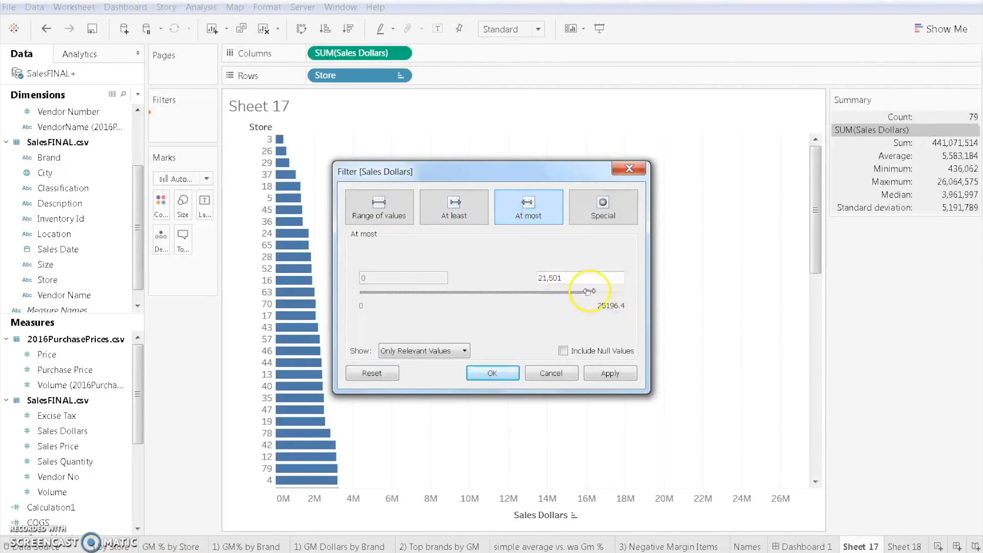
click(601, 204)
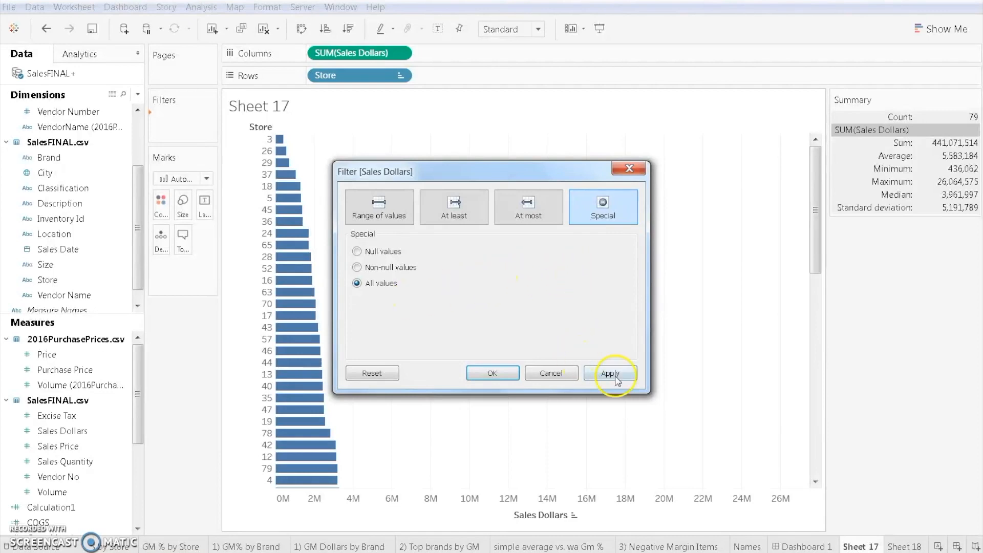
click(528, 206)
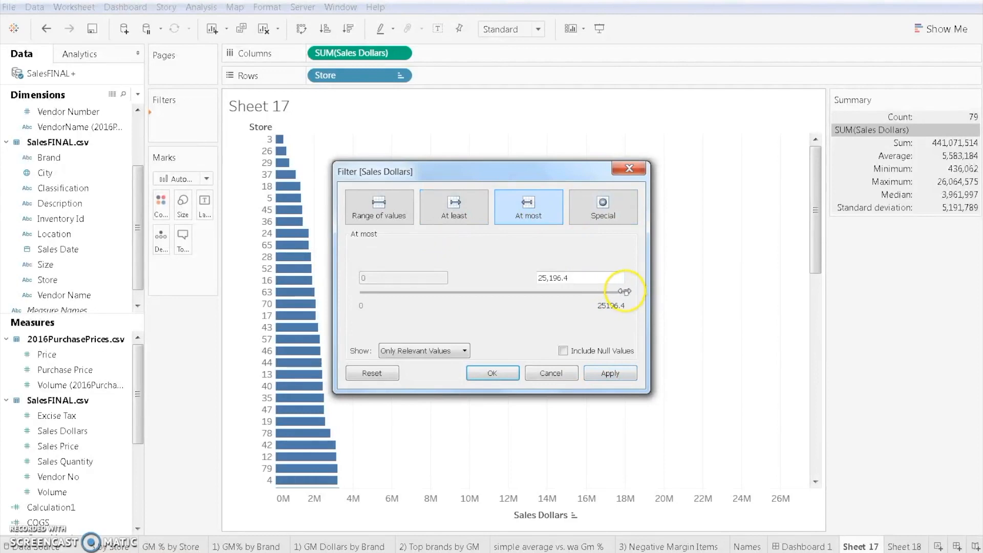
Set the At most limit to 20,885 Sales Dollars and apply the filter
drag(624, 292, 579, 292)
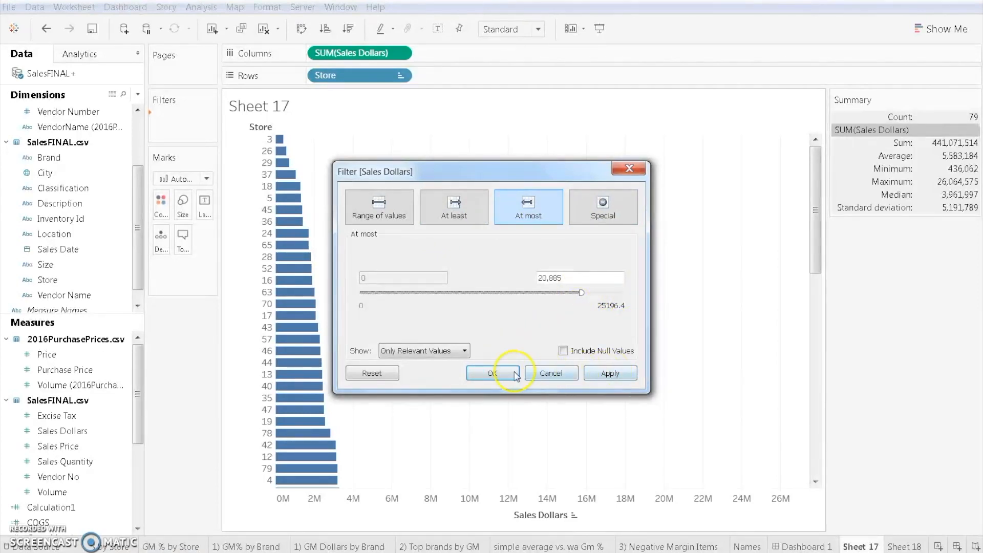
click(608, 372)
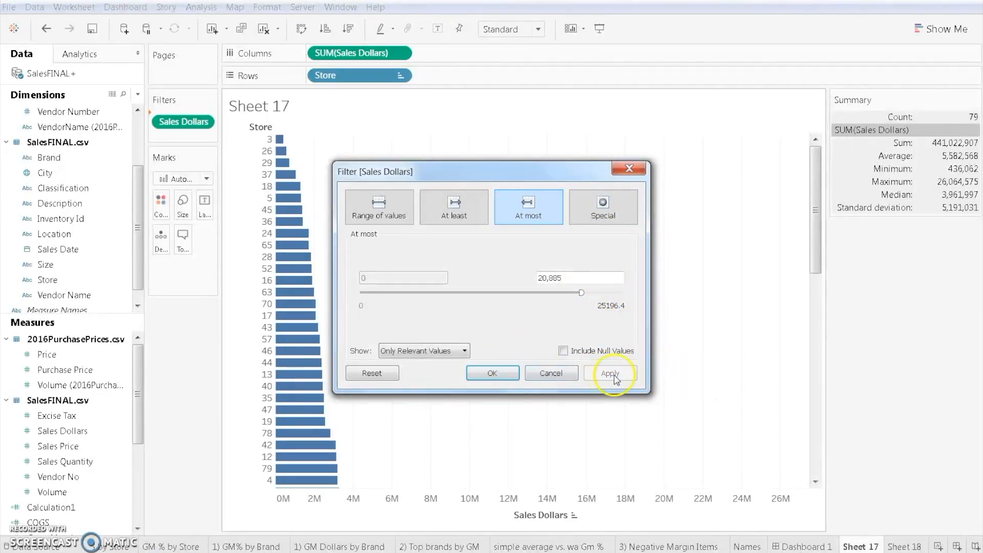
mouse_move(491, 373)
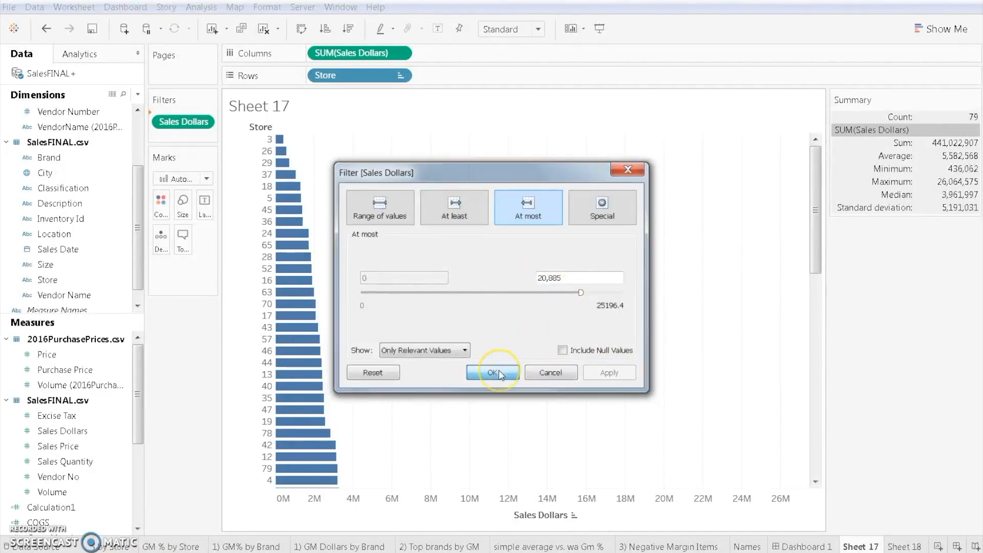
click(495, 372)
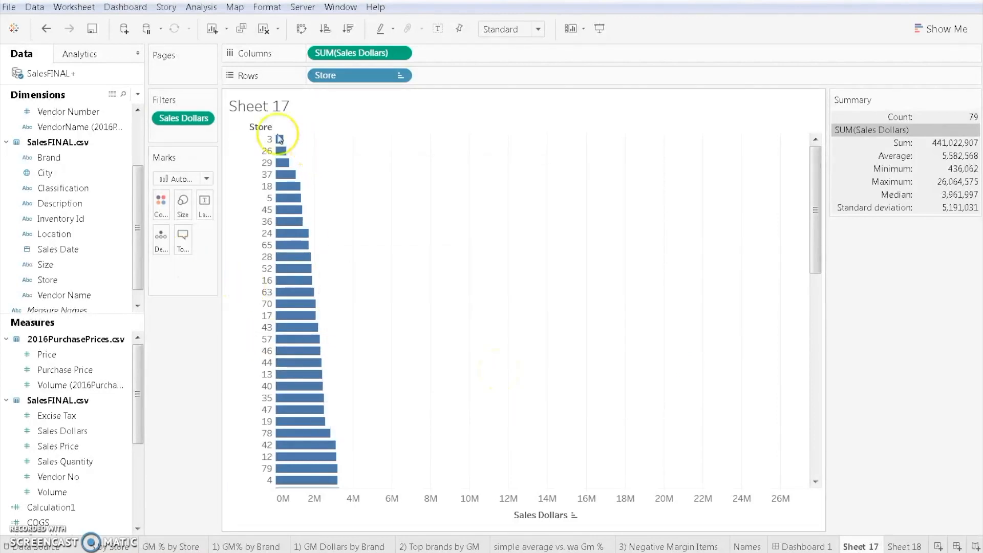
Change the Sales Dollars filter to At least 15,000, leaving six stores
click(203, 119)
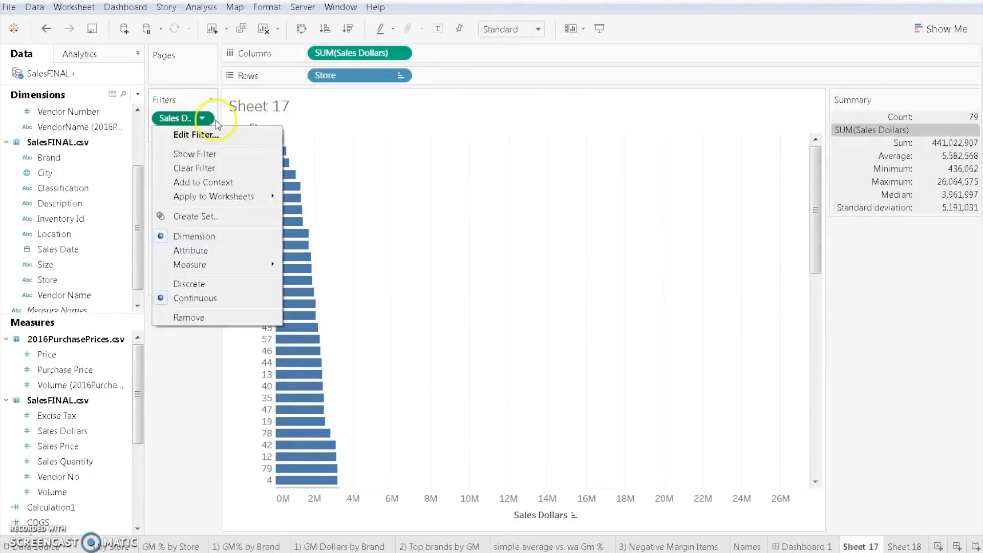
mouse_move(206, 257)
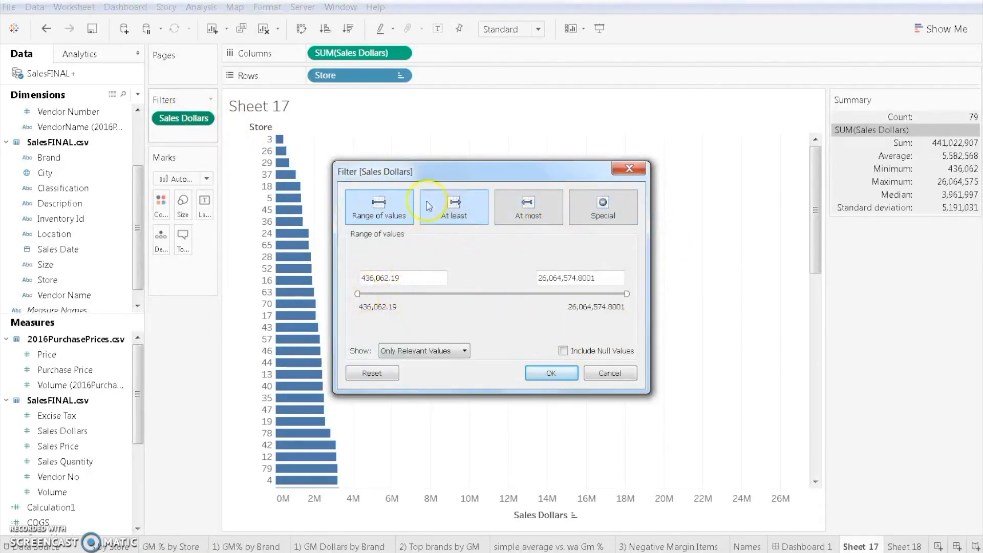
click(453, 206)
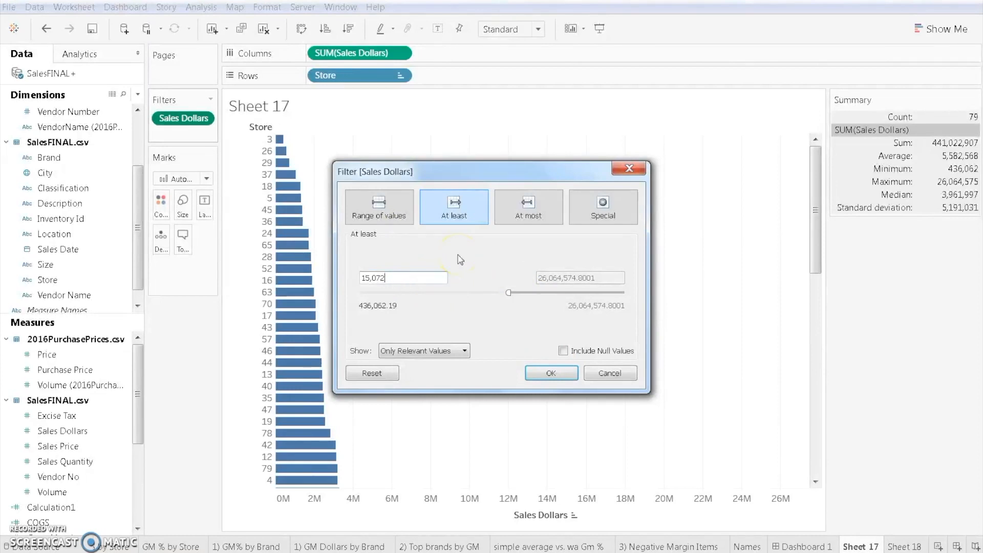
text(15,000)
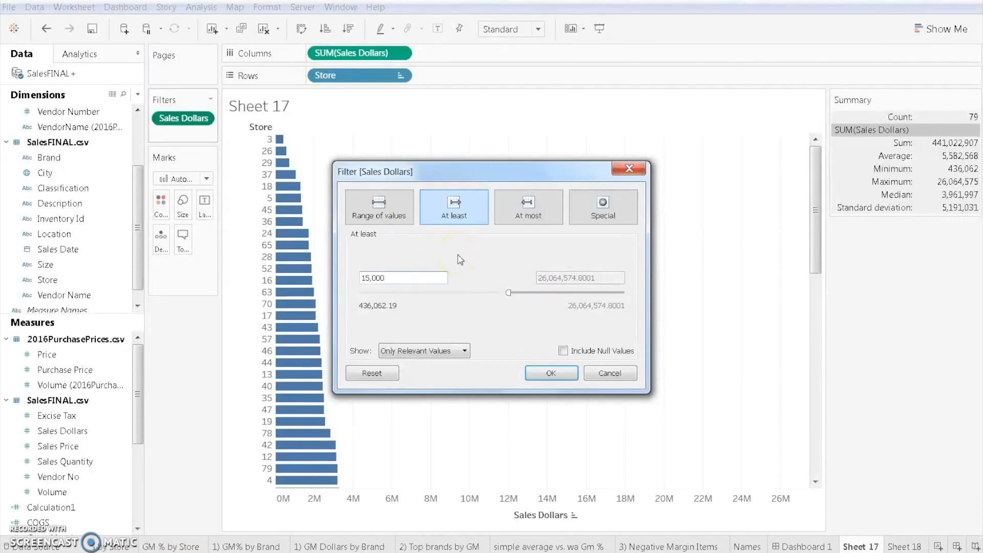
click(551, 373)
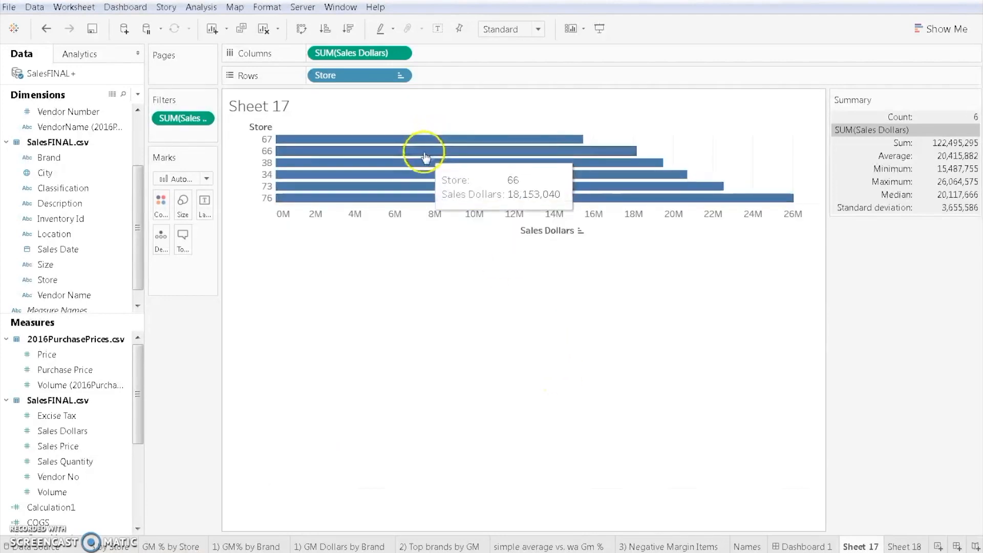
mouse_move(413, 197)
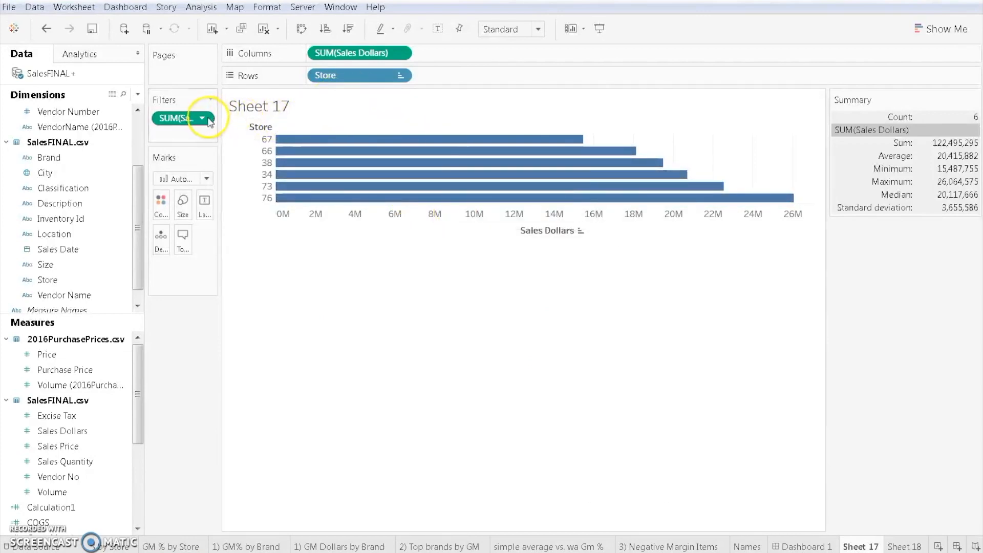
Show the Sales Dollars filter card and drag its minimum down to about 8,091,332 for twelve stores
click(209, 118)
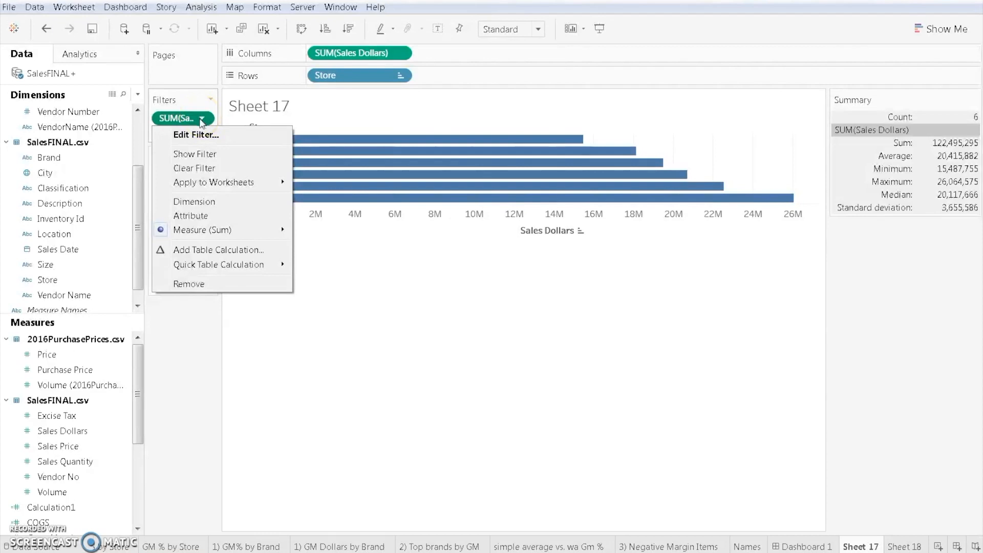
click(183, 119)
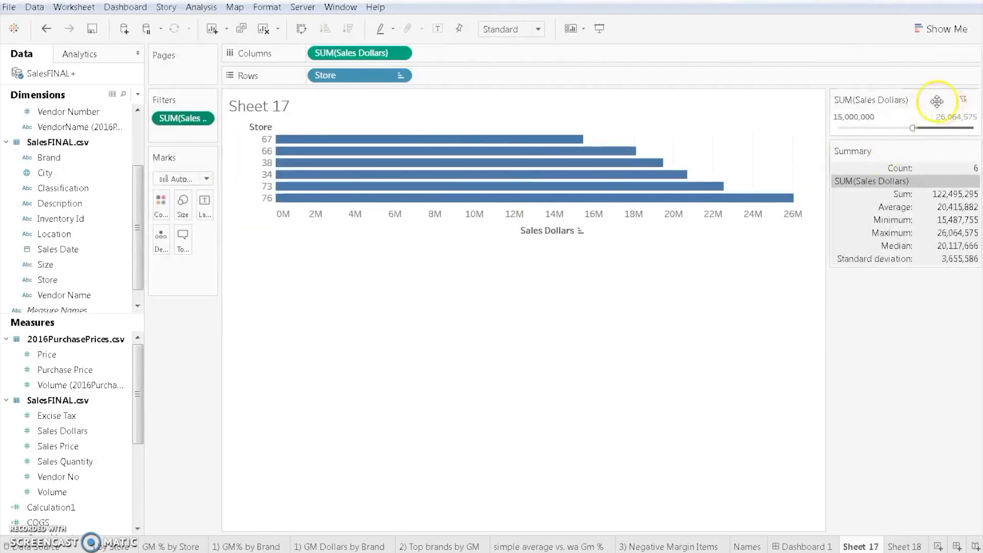
drag(913, 128, 899, 128)
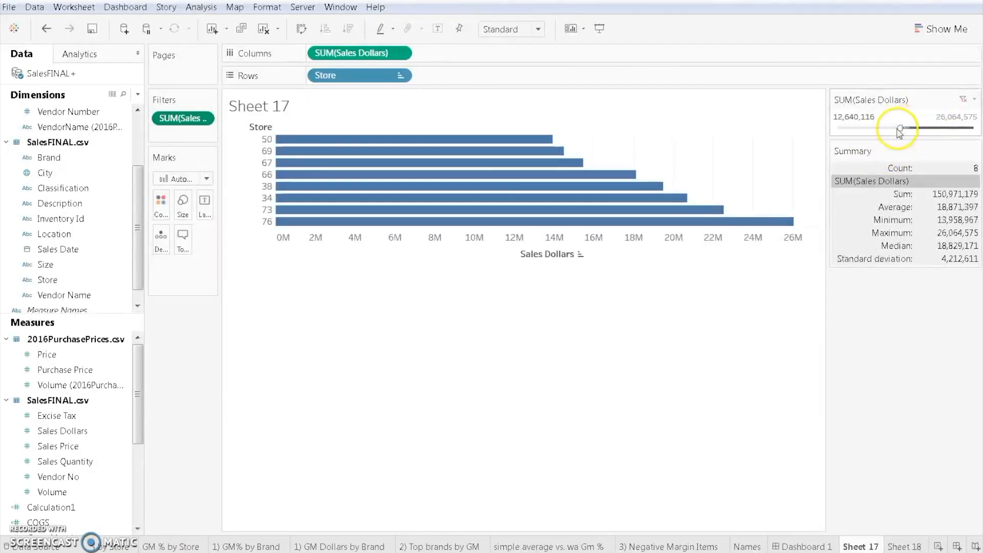
drag(898, 129, 877, 125)
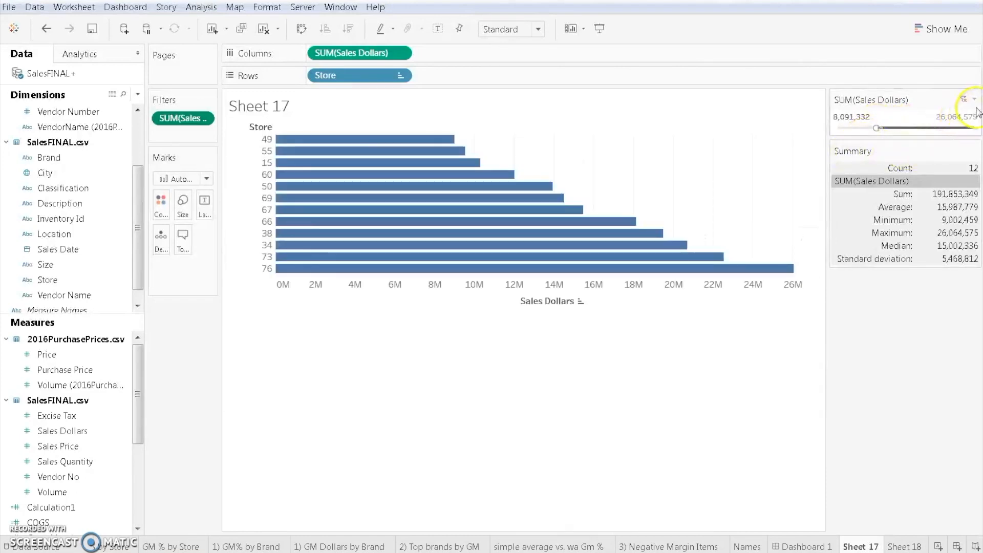
click(977, 99)
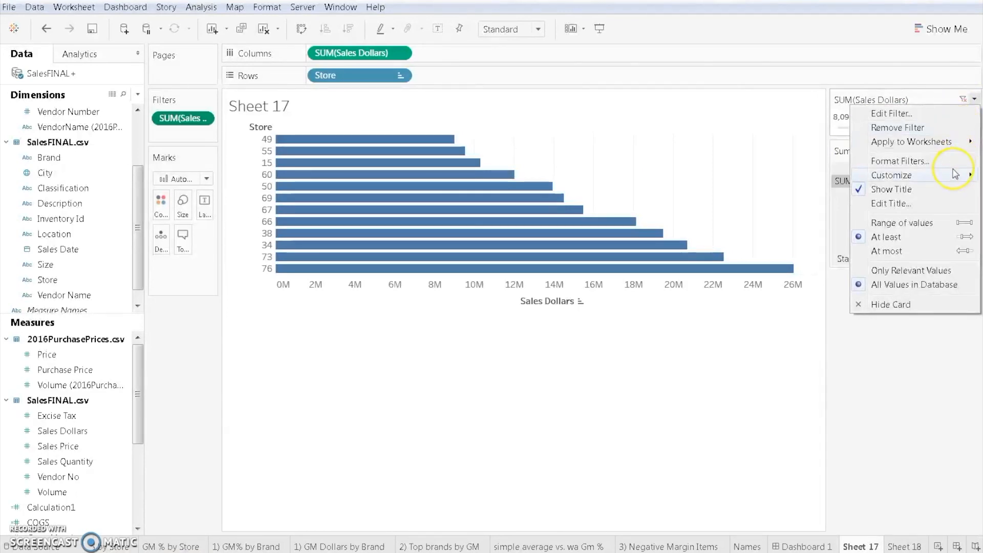
click(893, 176)
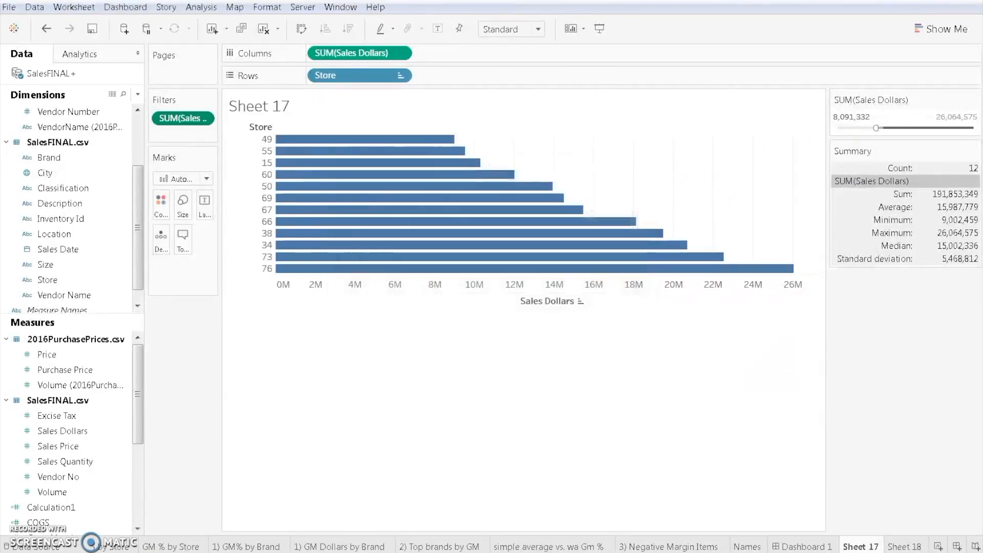
click(966, 99)
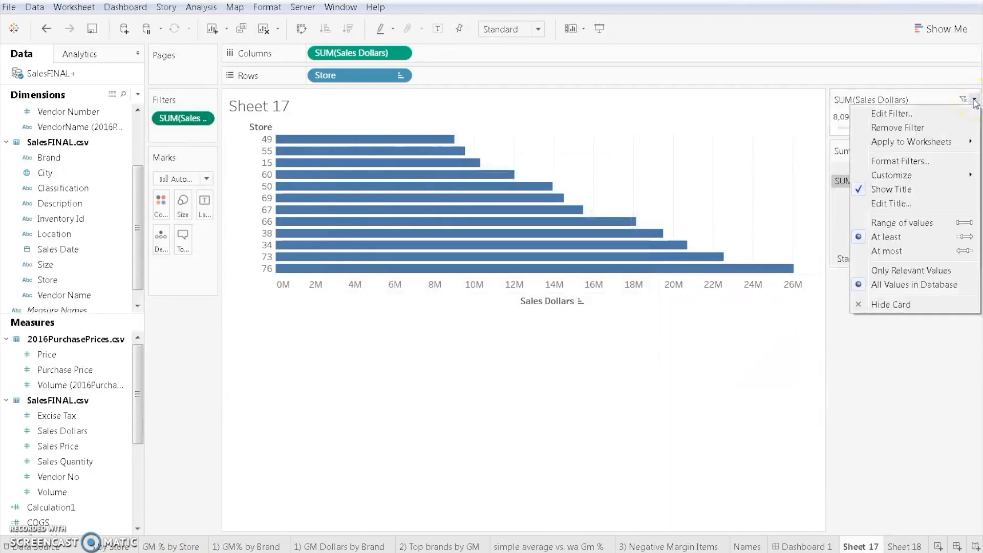
click(891, 175)
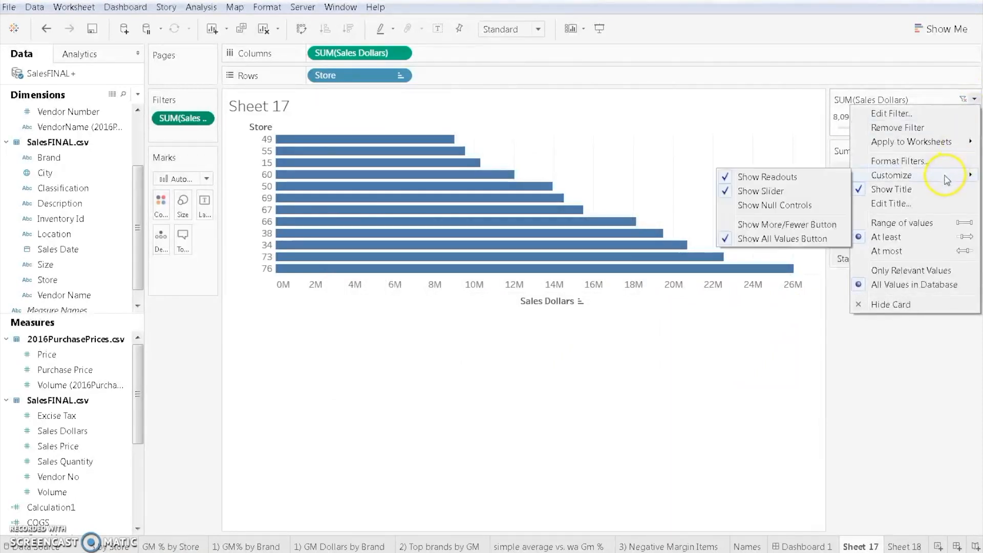
click(890, 175)
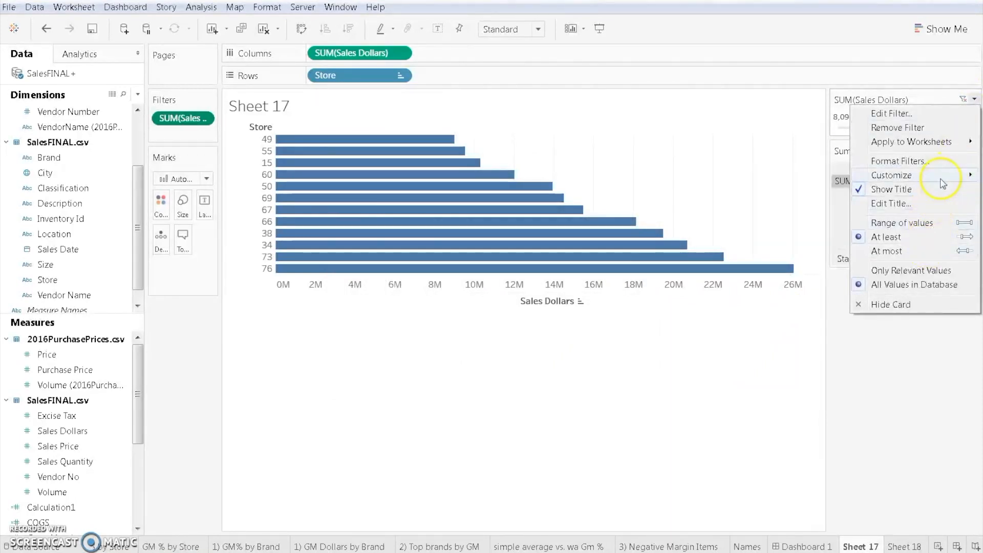
click(890, 175)
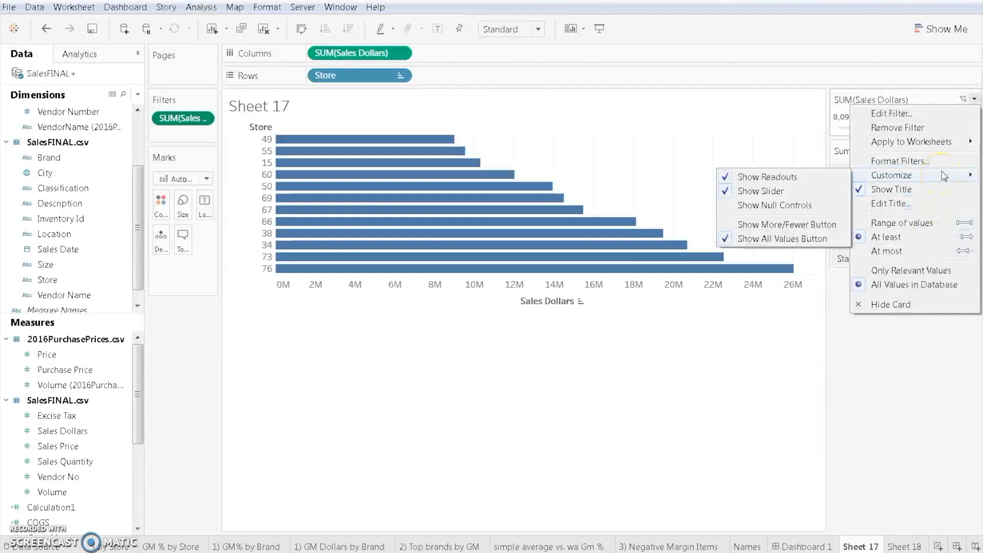
click(898, 161)
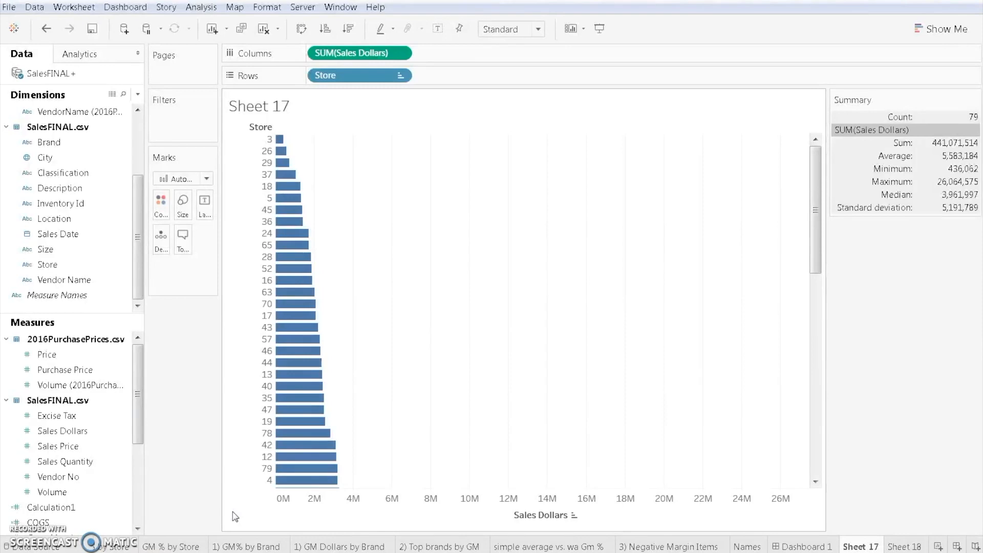
Remove the SUM(Sales Dollars) filter so all 79 stores return
click(46, 265)
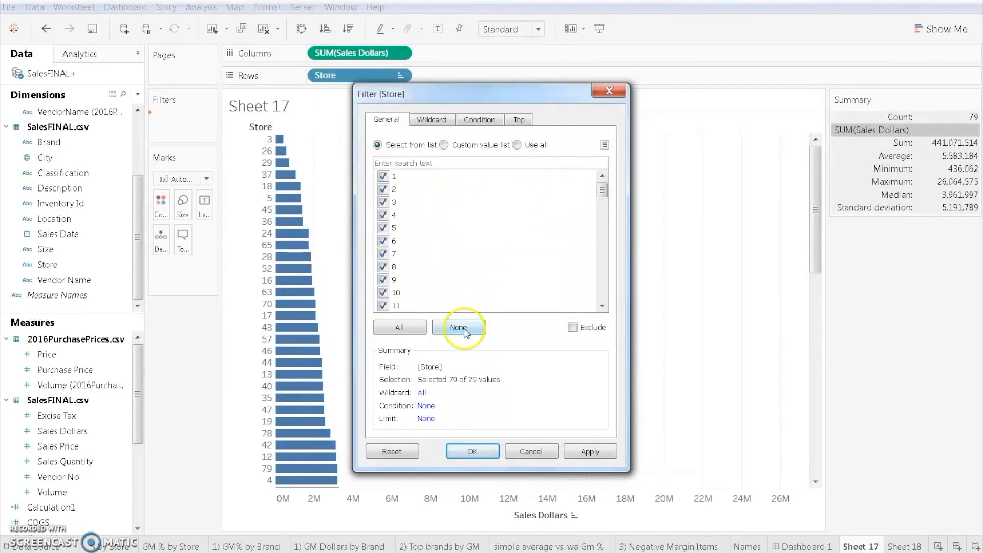
Clear the Store filter list and keep only stores 3, 26 and 29
click(459, 327)
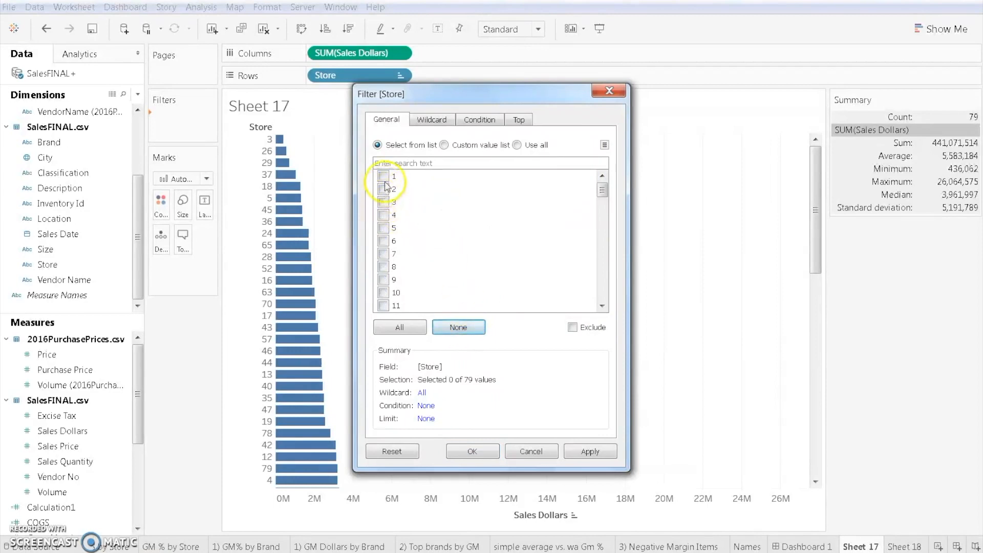
click(383, 202)
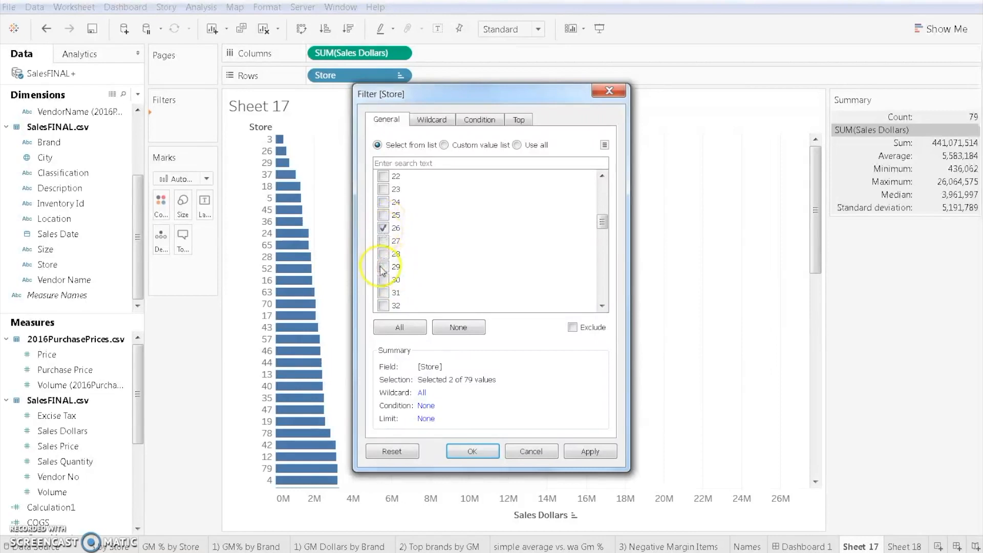
click(384, 266)
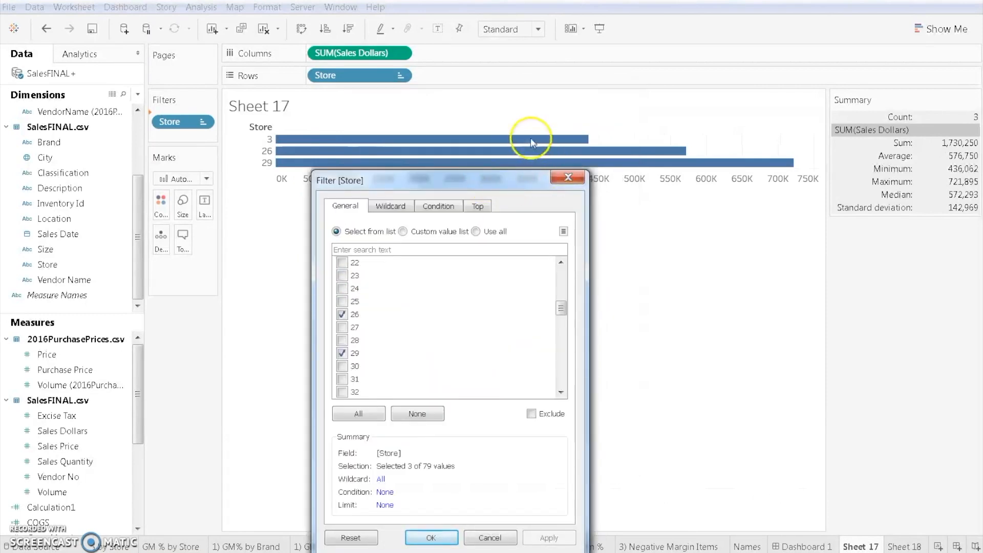
mouse_move(515, 168)
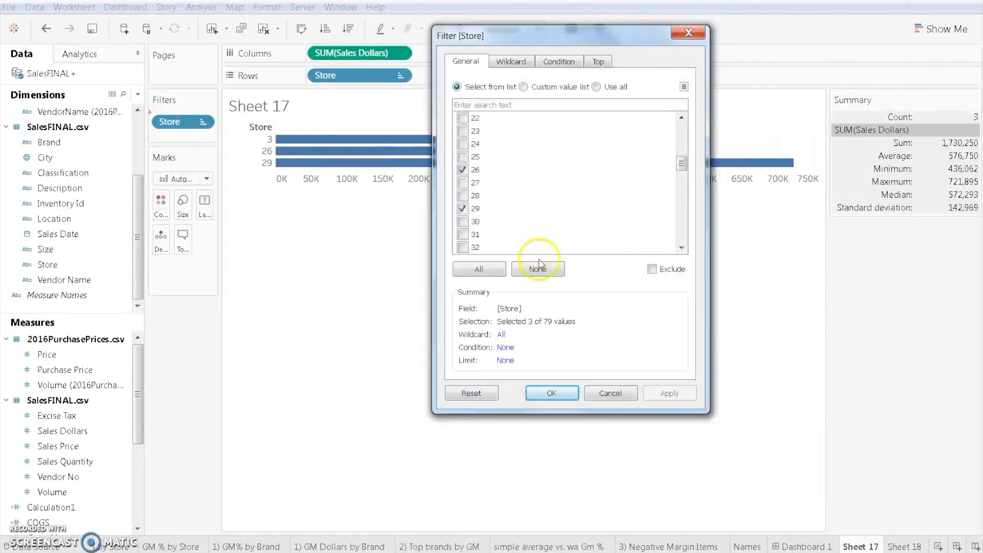
Reselect all stores and apply a condition of Sales Dollars Sum <= 10,000,000
click(478, 268)
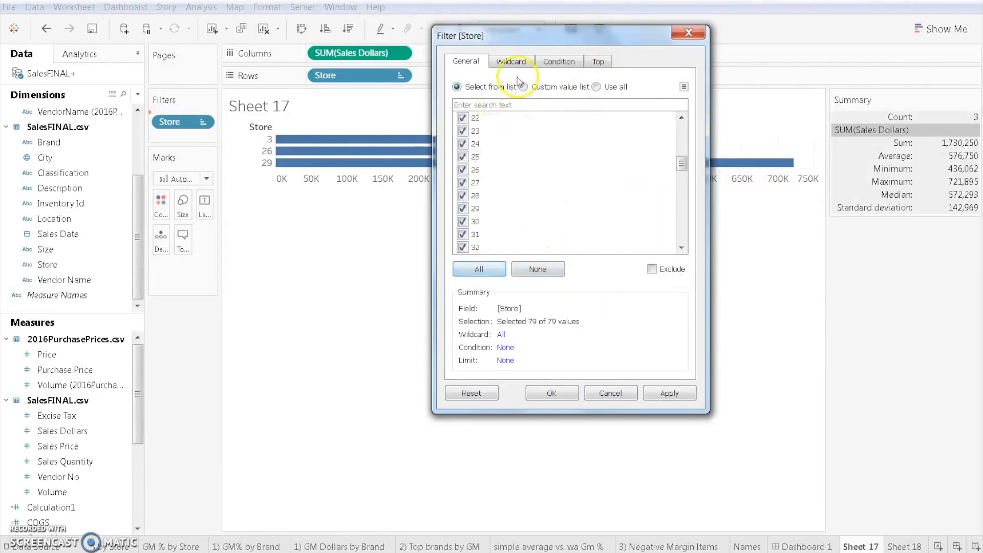
click(510, 62)
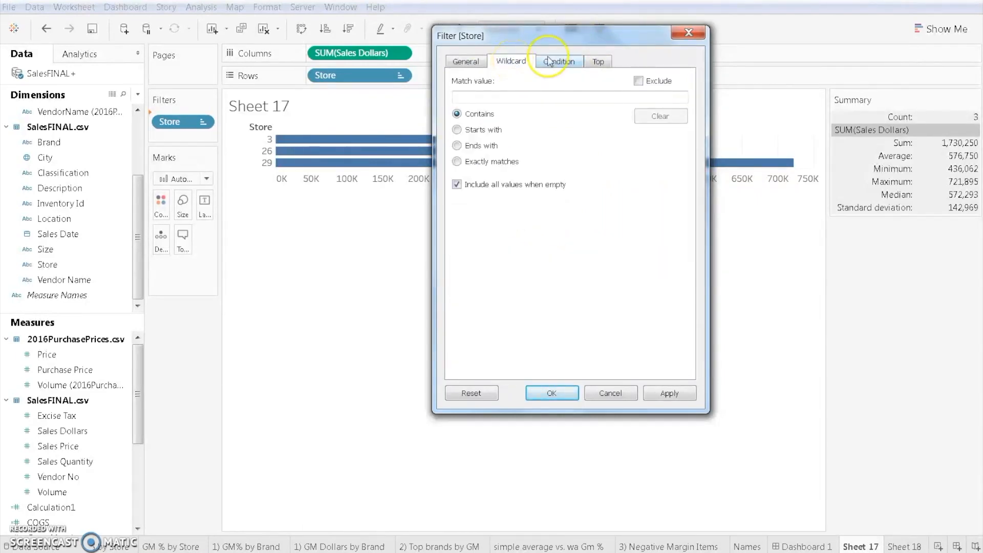
click(558, 60)
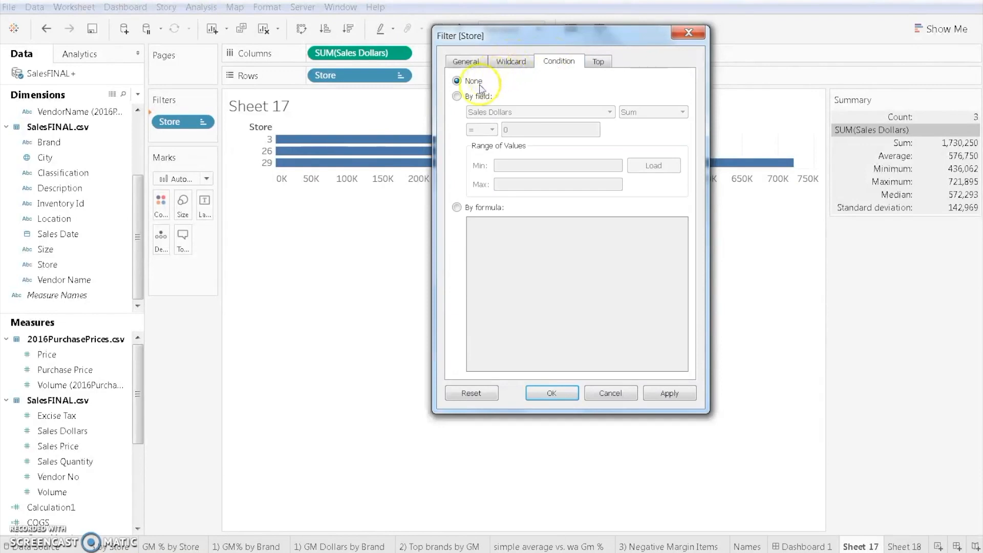
click(457, 97)
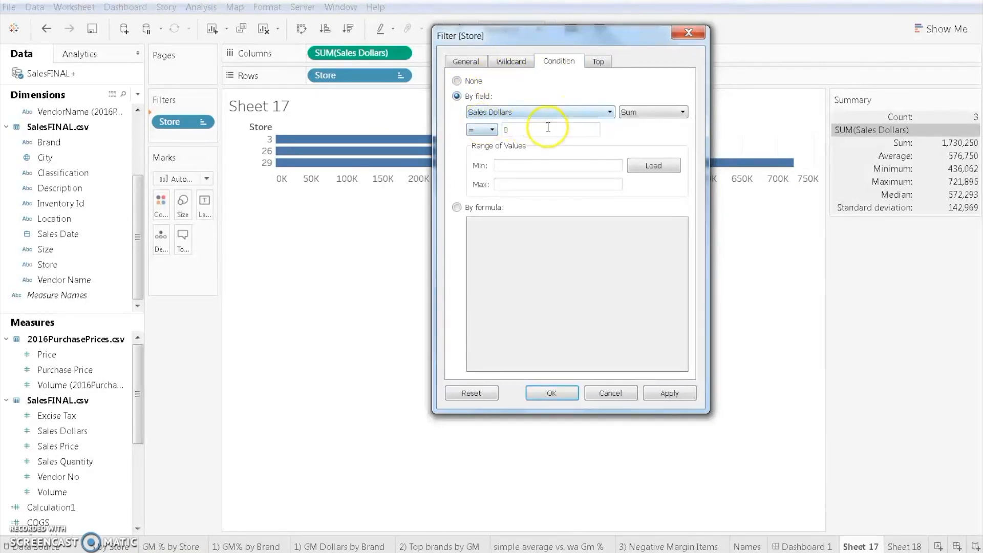
click(494, 130)
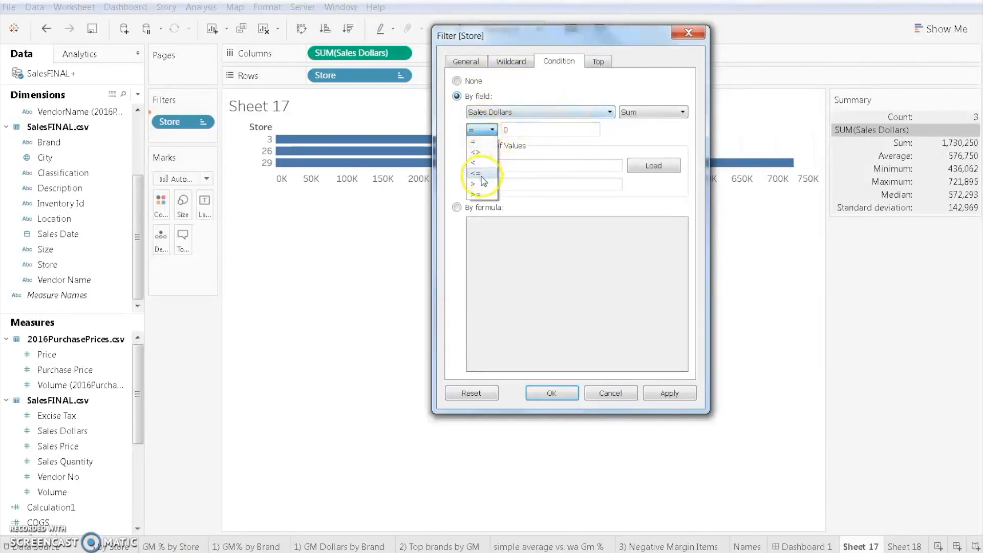
click(478, 174)
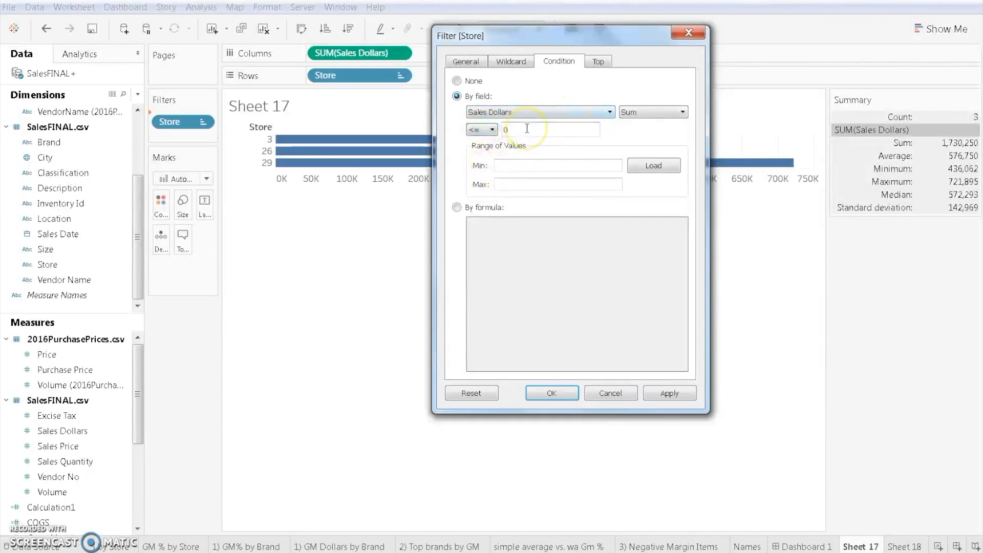
text(10000000)
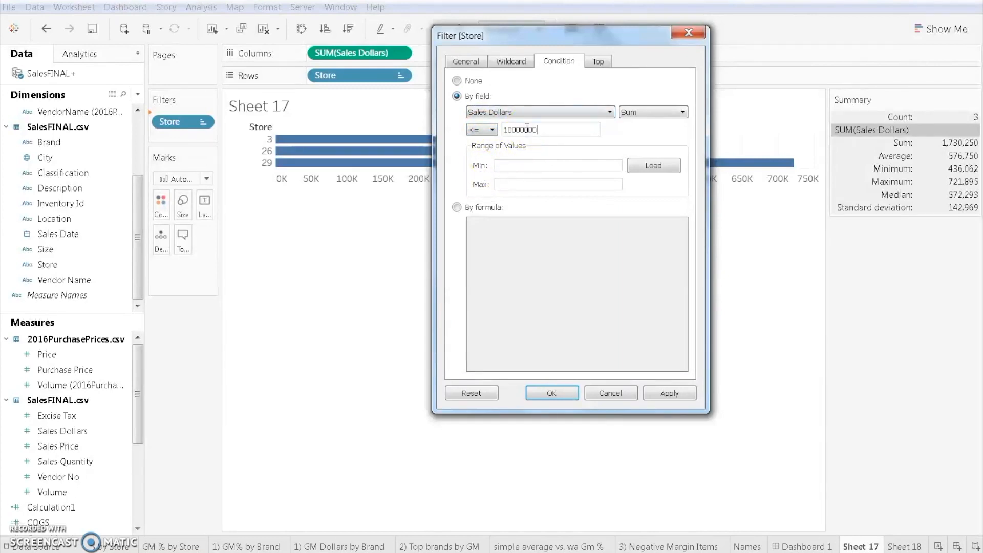
click(669, 394)
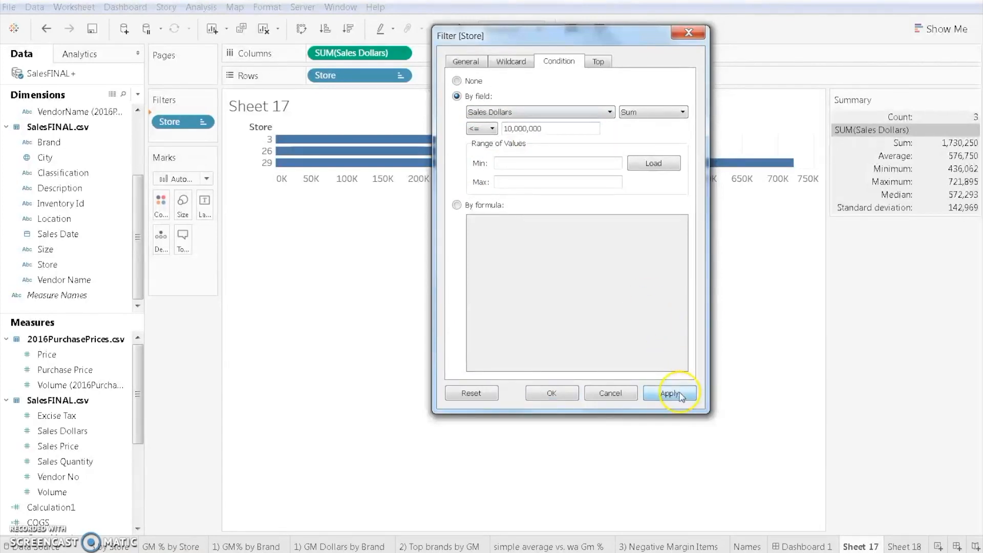
click(668, 393)
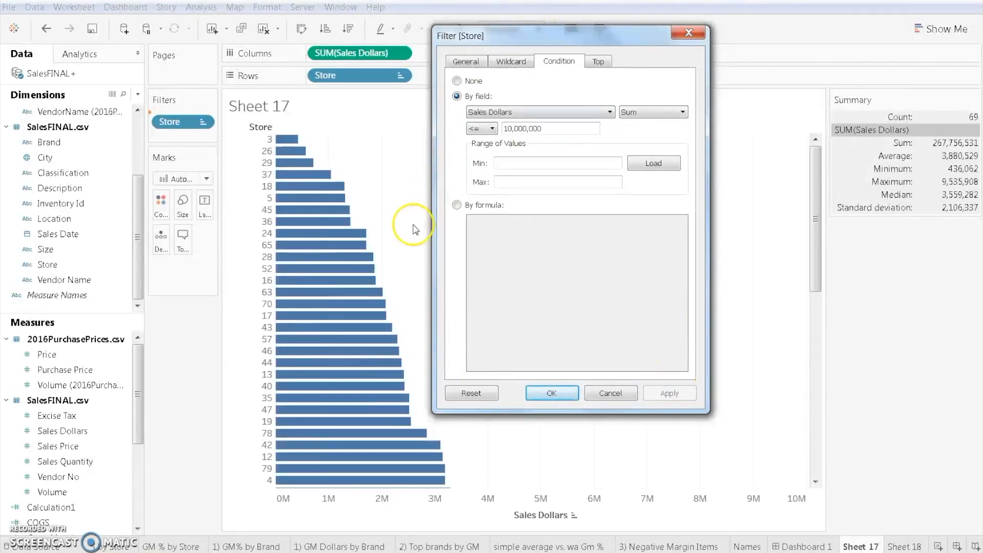
mouse_move(709, 360)
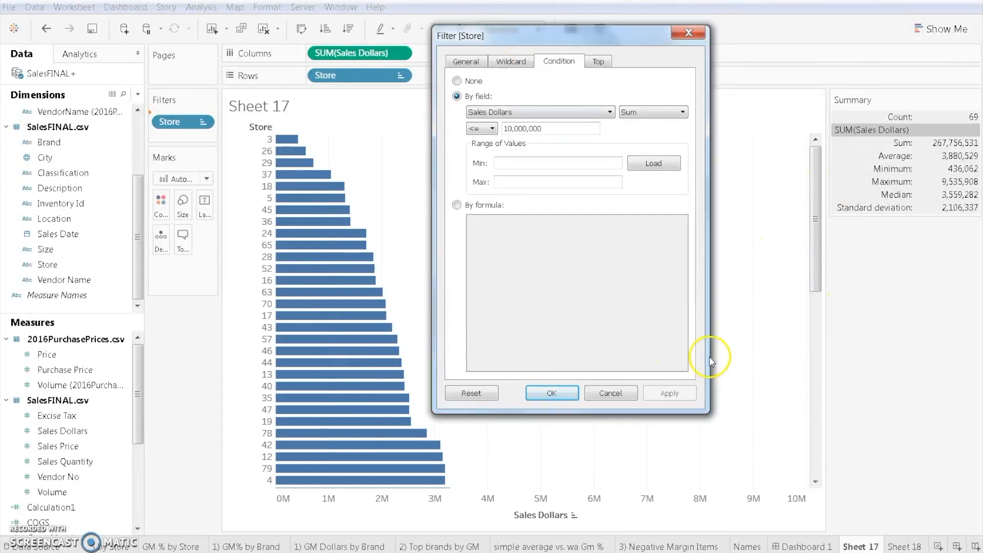
Switch the condition to Sales Dollars Sum > 10,000,000, leaving ten stores
click(480, 129)
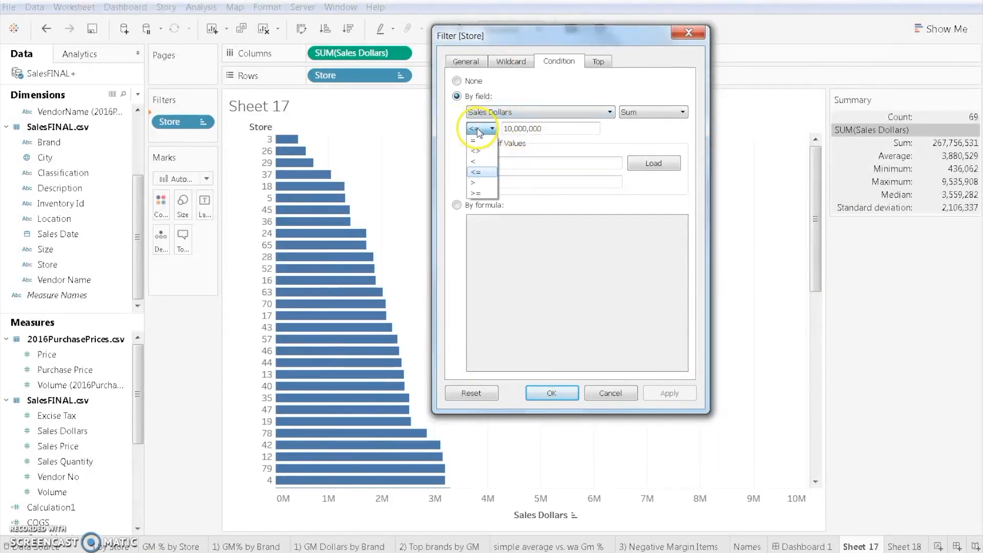
click(471, 182)
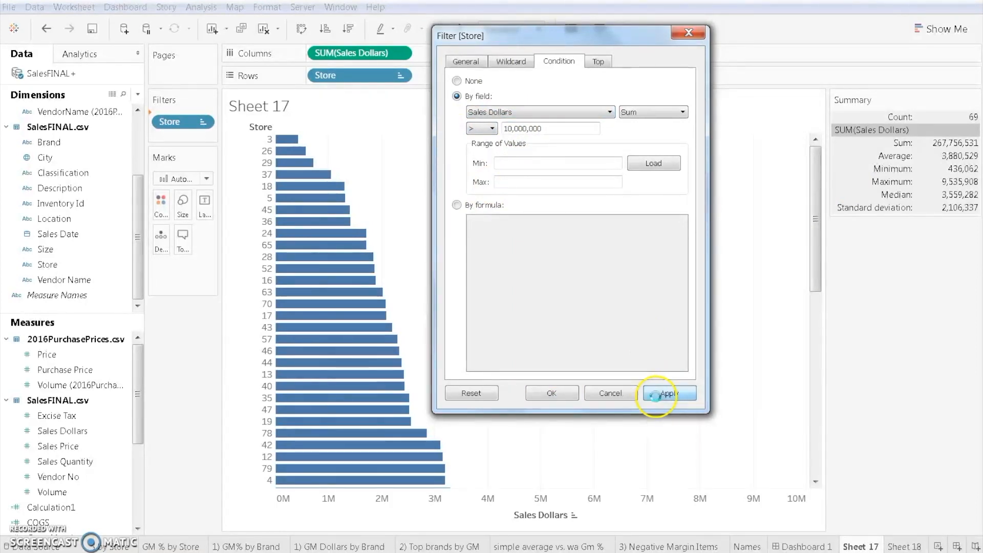
click(666, 393)
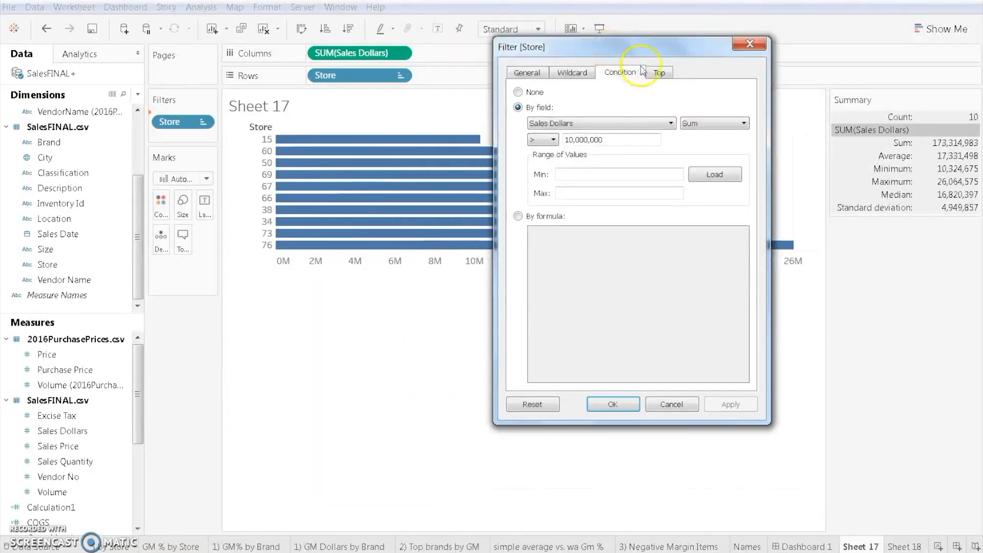
Try a Top 10 by Sales Dollars Sum ranking, keeping Sum as the aggregation
click(658, 72)
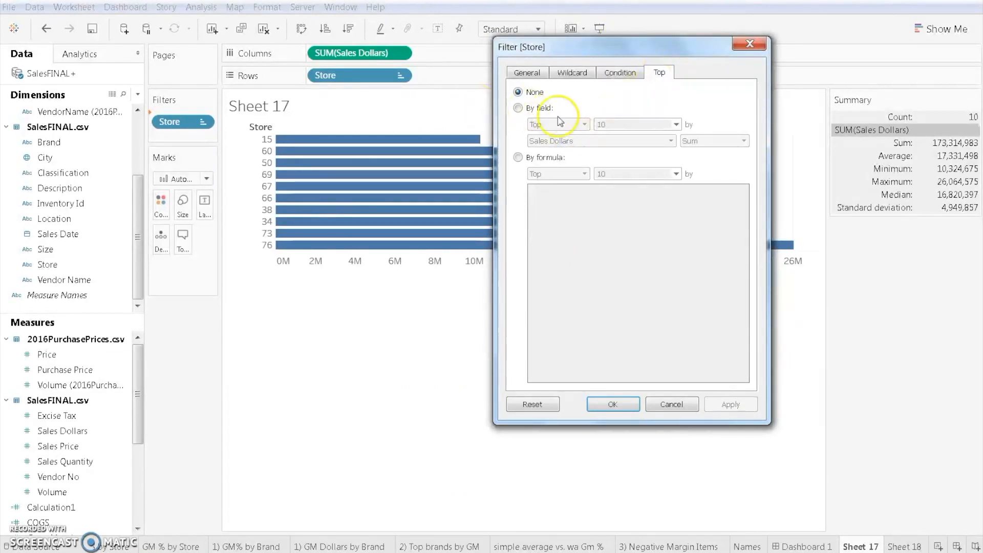
click(518, 108)
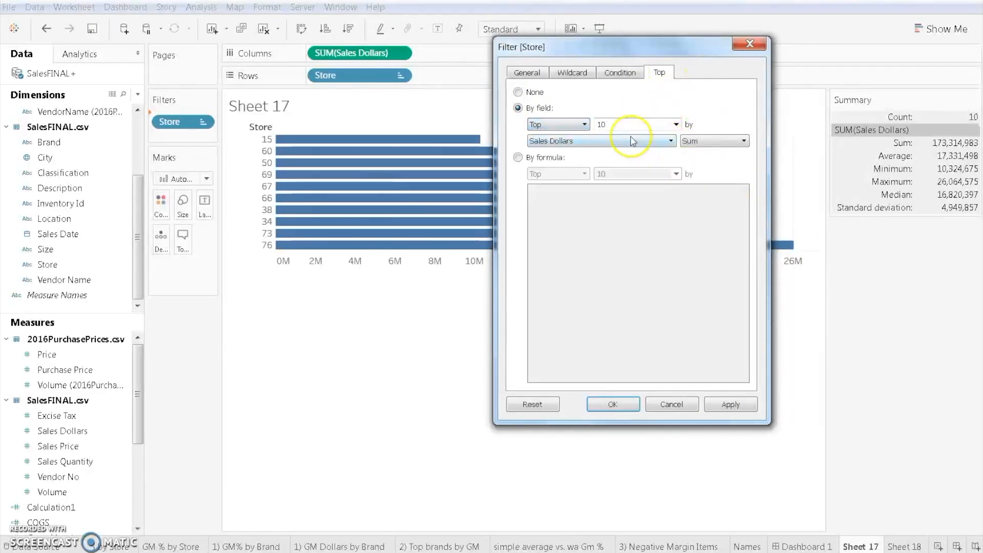
mouse_move(711, 111)
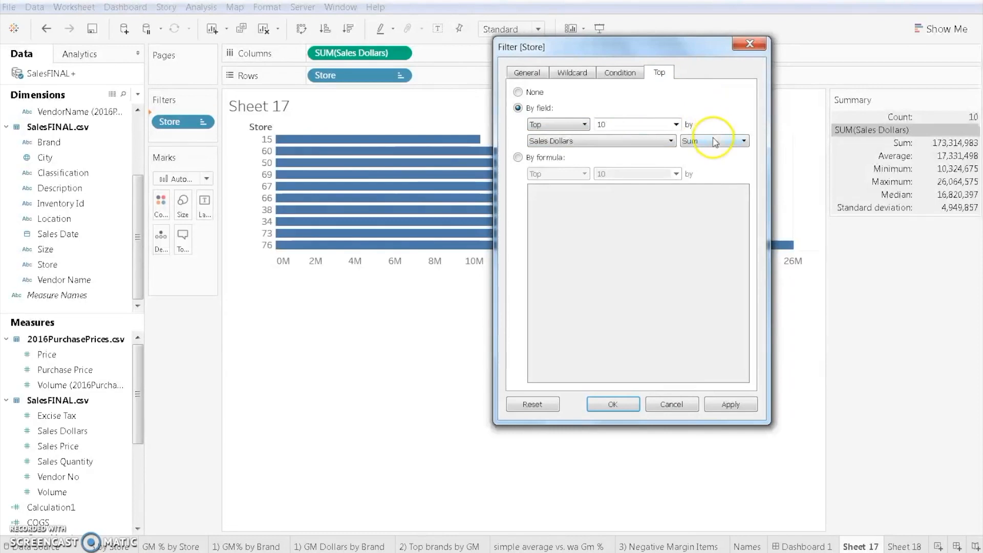
click(714, 140)
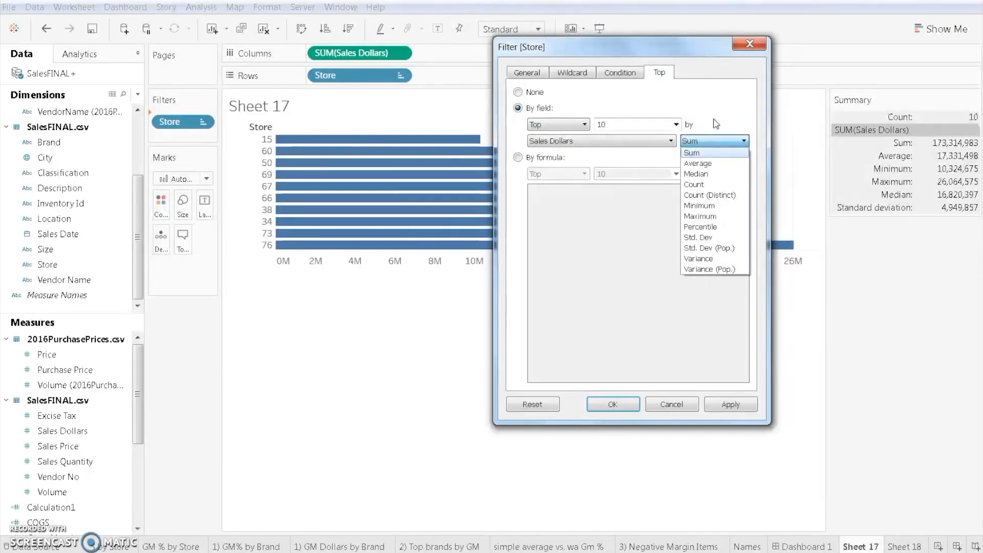
click(691, 153)
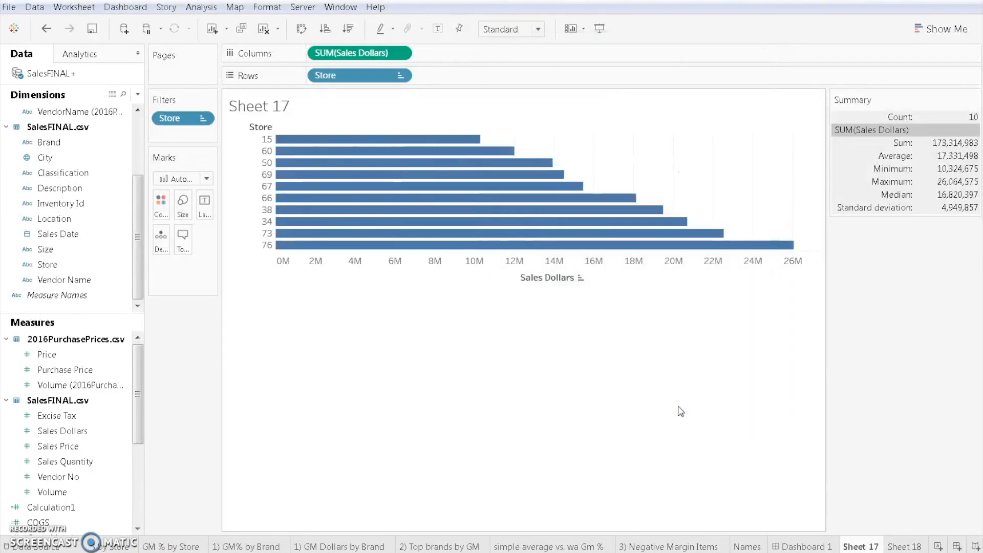
mouse_move(667, 405)
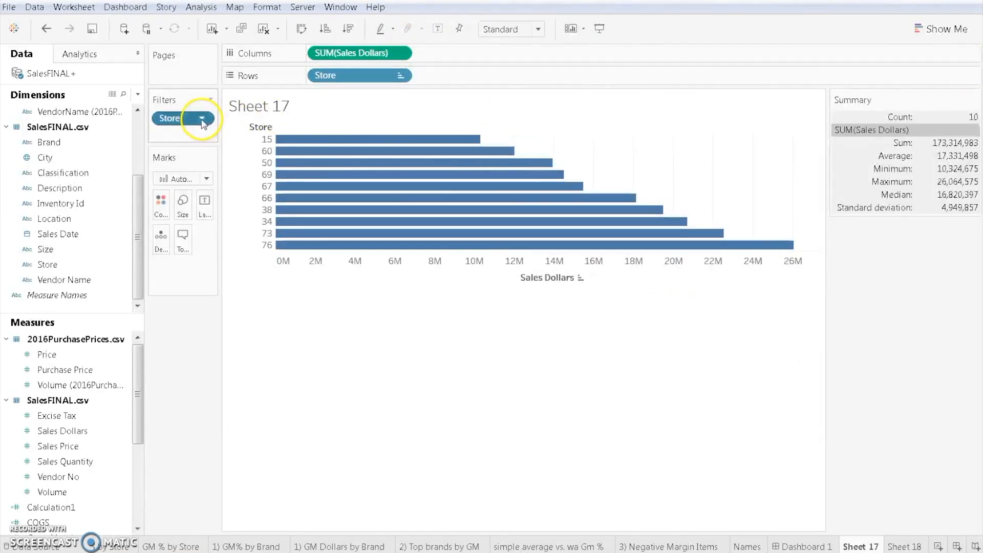
Show the Store filter list on the sheet and reopen its edit dialog
click(201, 119)
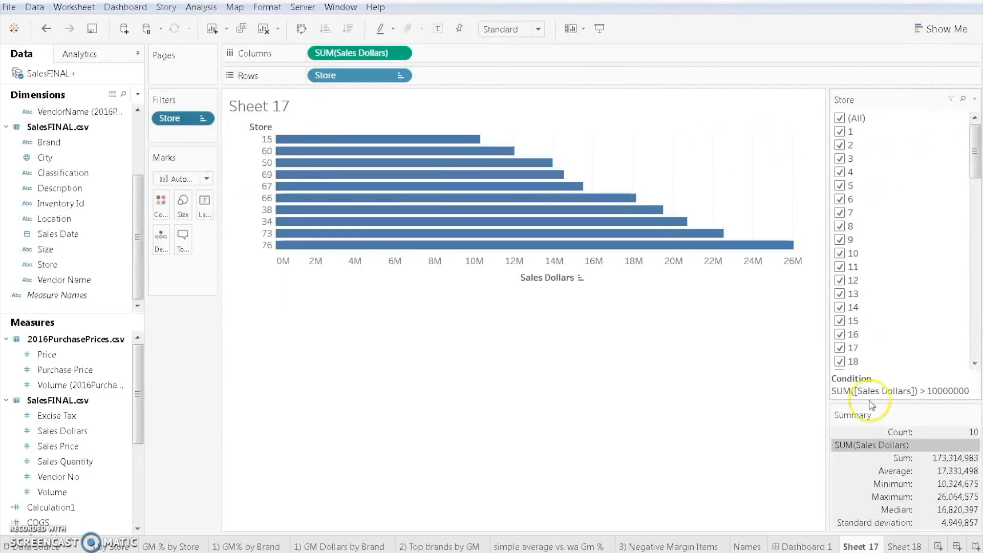
scroll(down, 3)
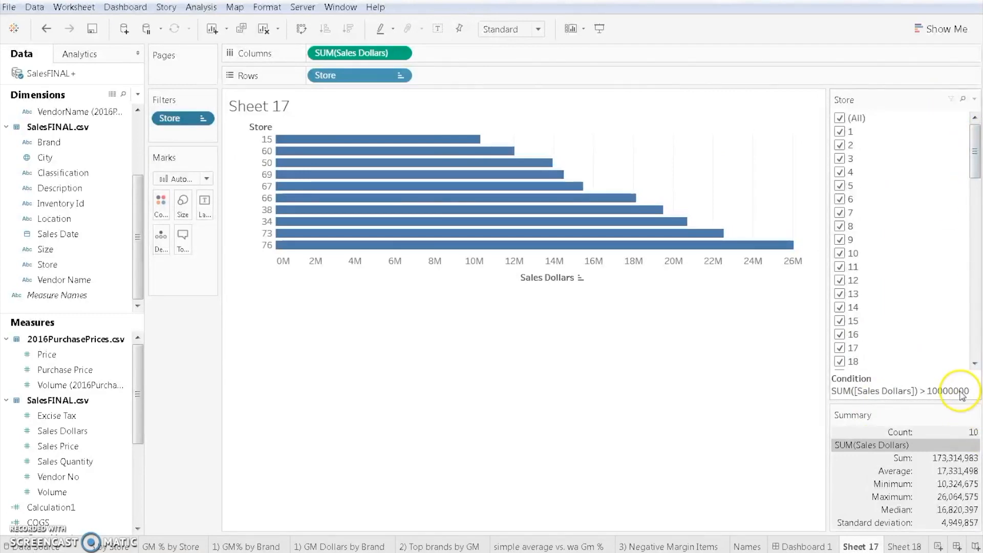
click(964, 99)
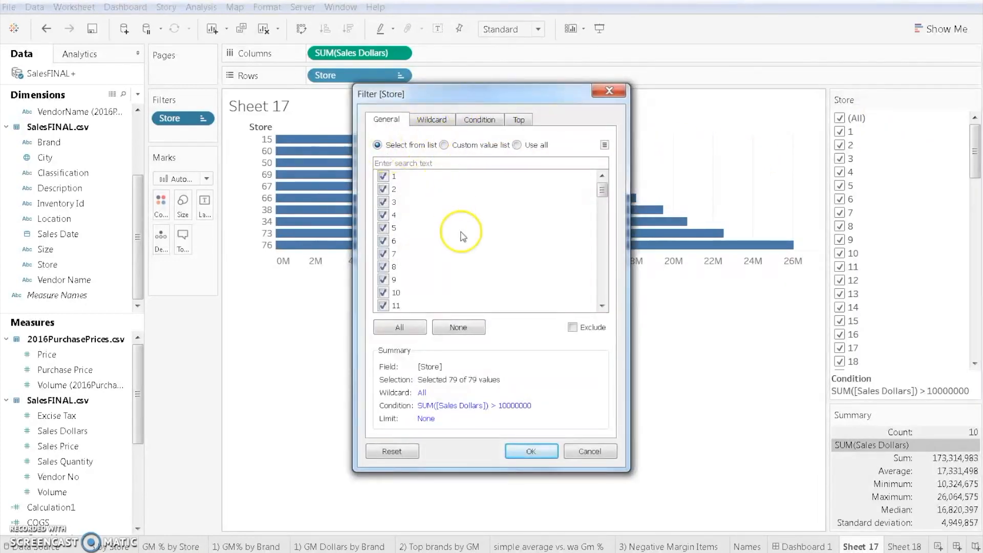
Set the Store filter condition to None so all 79 stores appear again
click(518, 118)
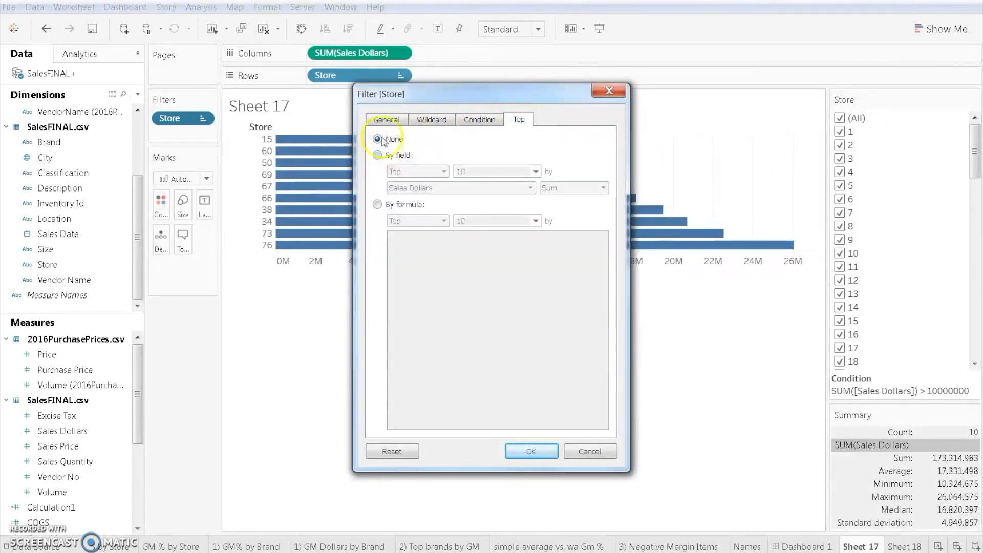
click(479, 118)
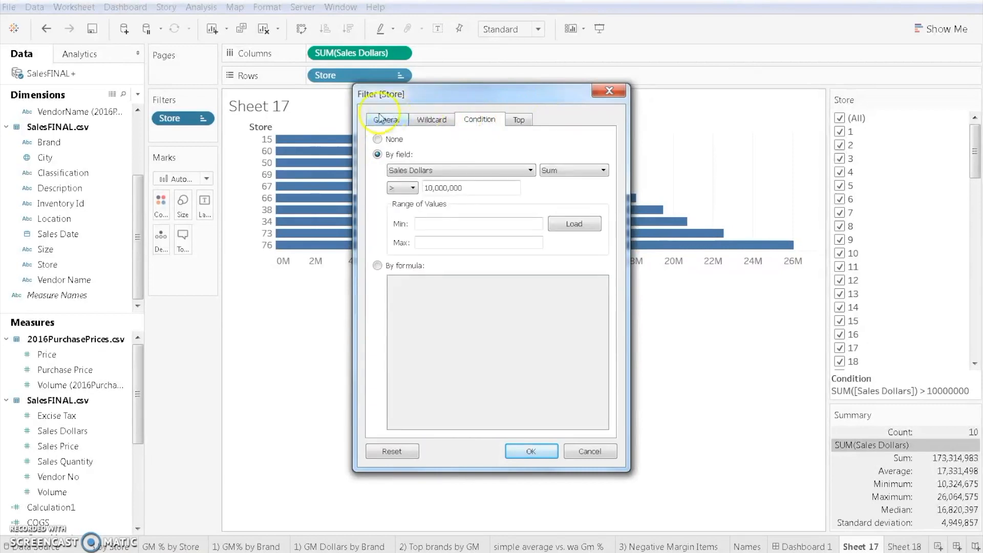
click(378, 138)
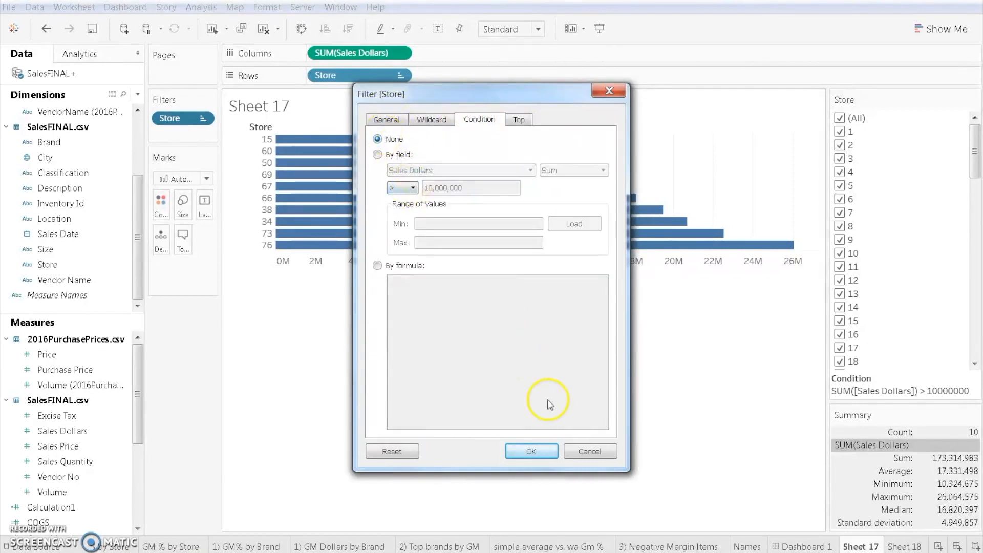
click(531, 451)
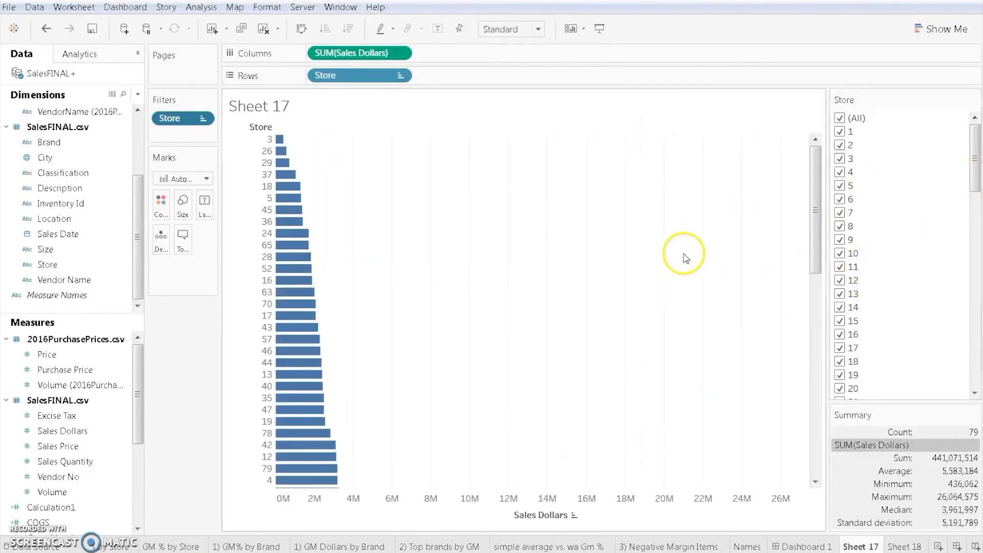
Color the store bars by summed Sales Quantity using a light-to-dark blue gradient
click(46, 354)
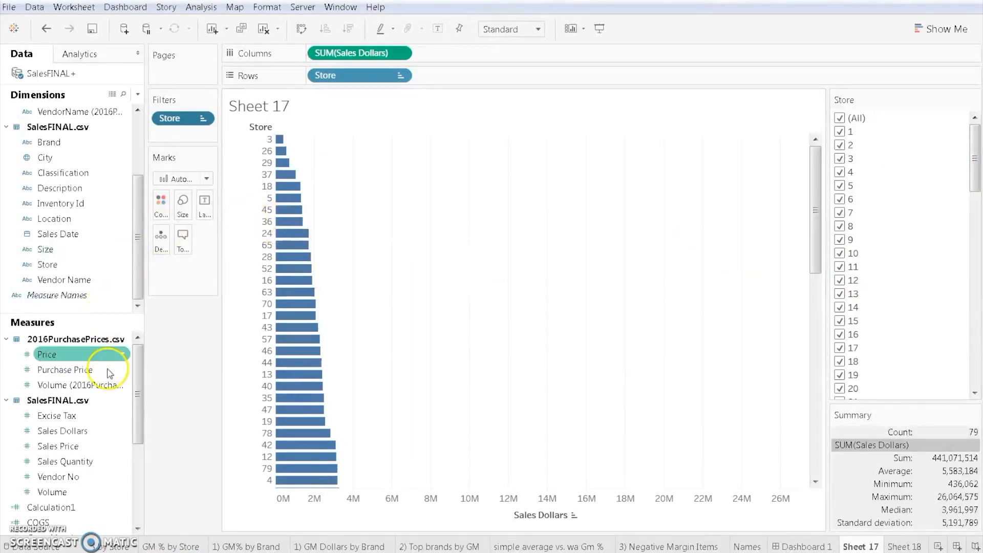
mouse_move(737, 175)
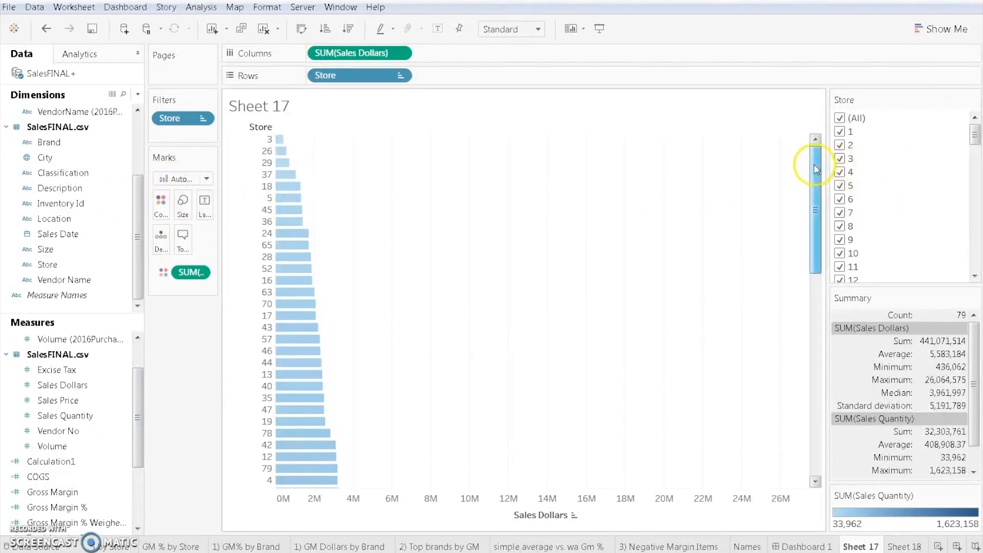
drag(816, 169, 815, 414)
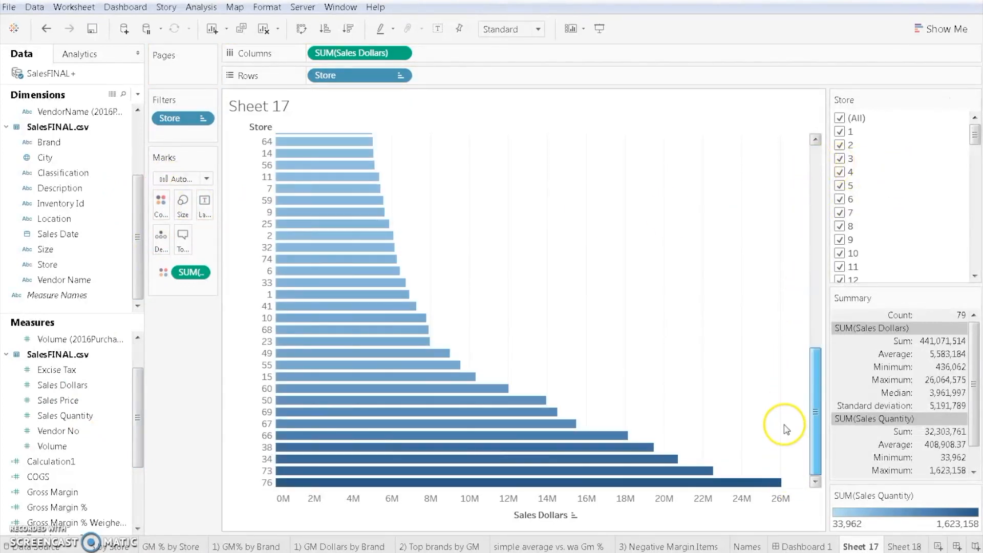